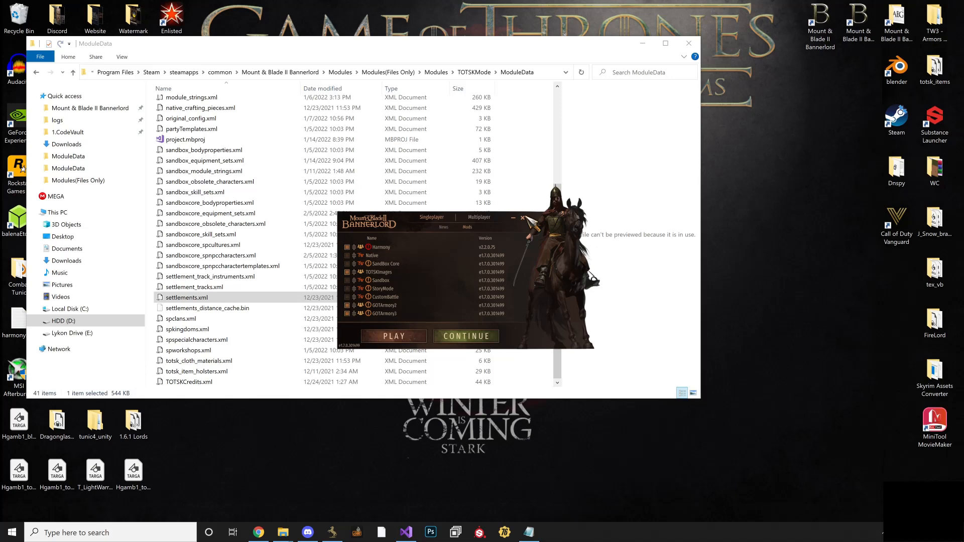
mouse_move(437, 72)
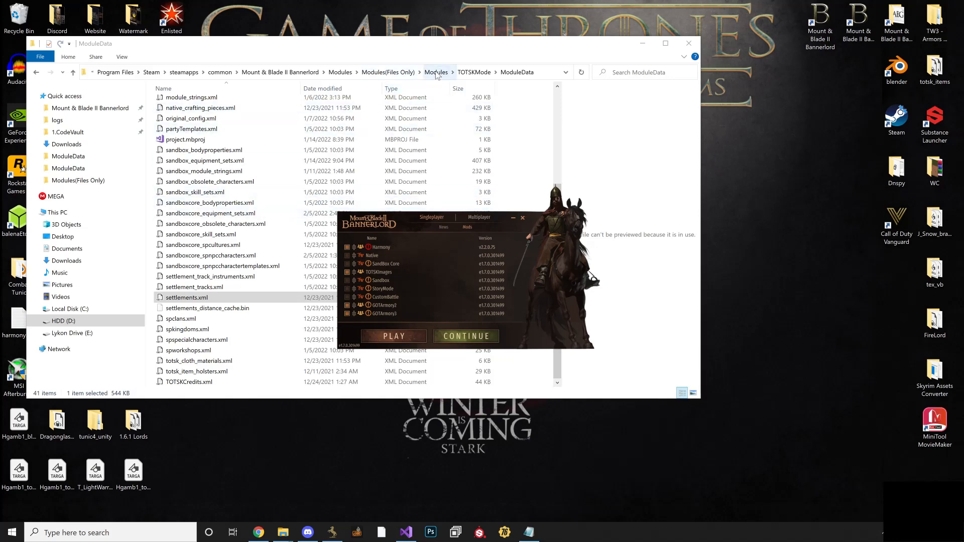
Go up to Modules(Files Only) and select the TOTSK 1.7.0 Public Beta.rar archive
click(437, 72)
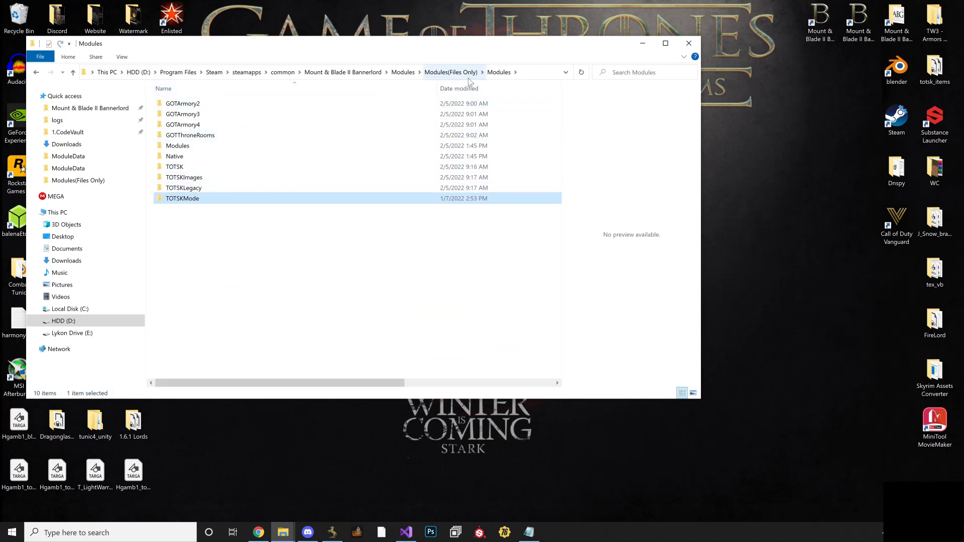
mouse_move(258, 210)
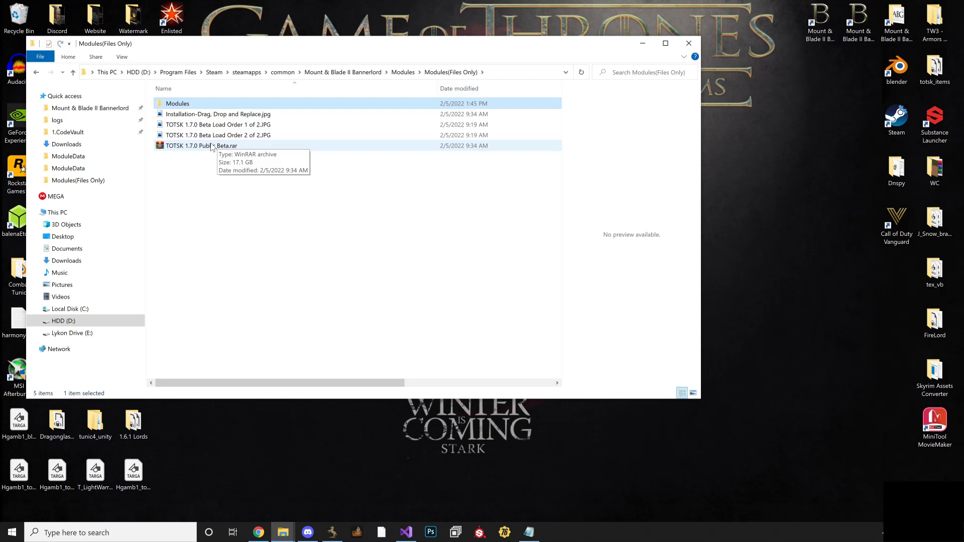
mouse_move(207, 150)
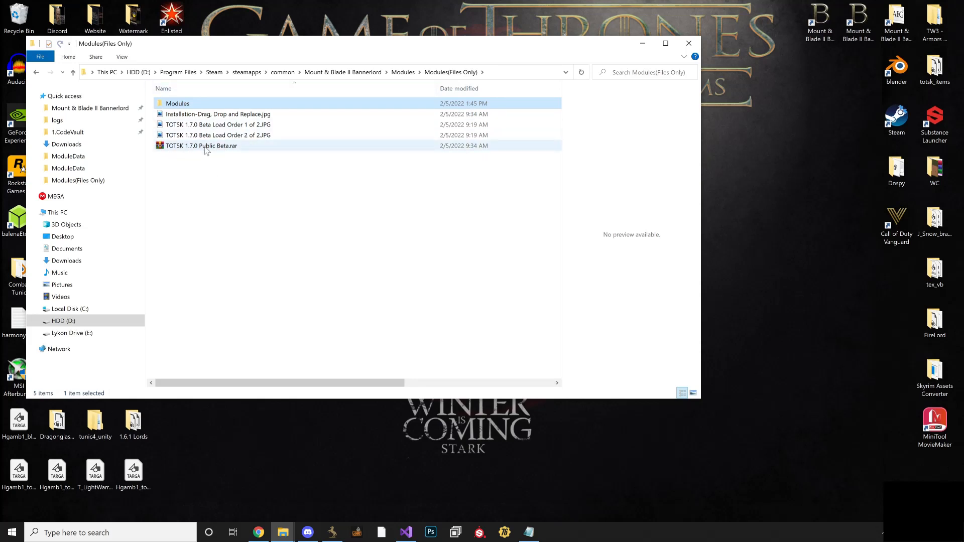
mouse_move(261, 146)
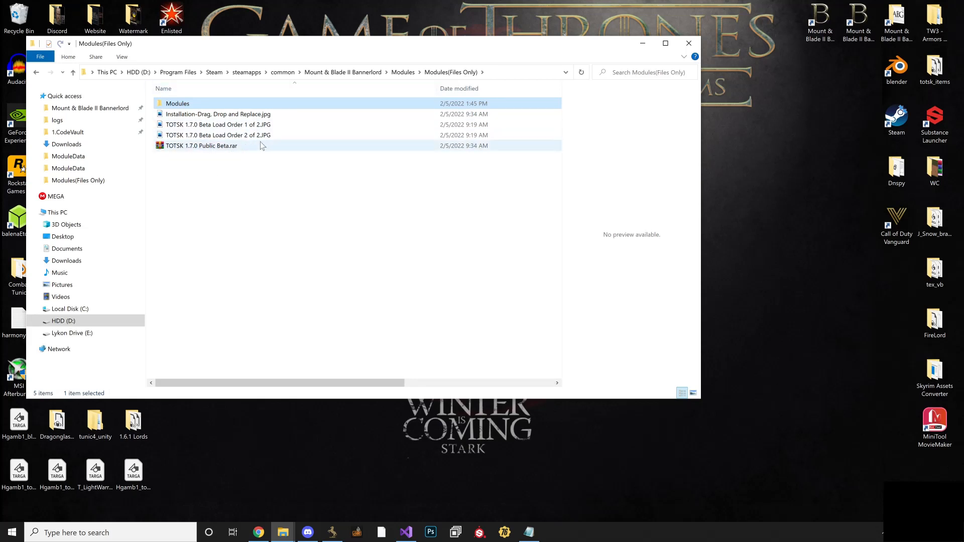
mouse_move(249, 153)
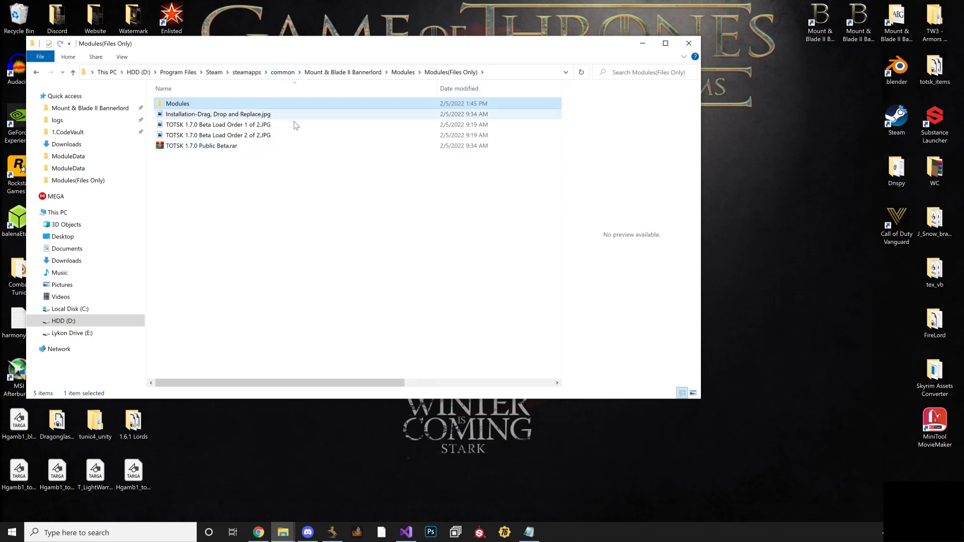
mouse_move(241, 182)
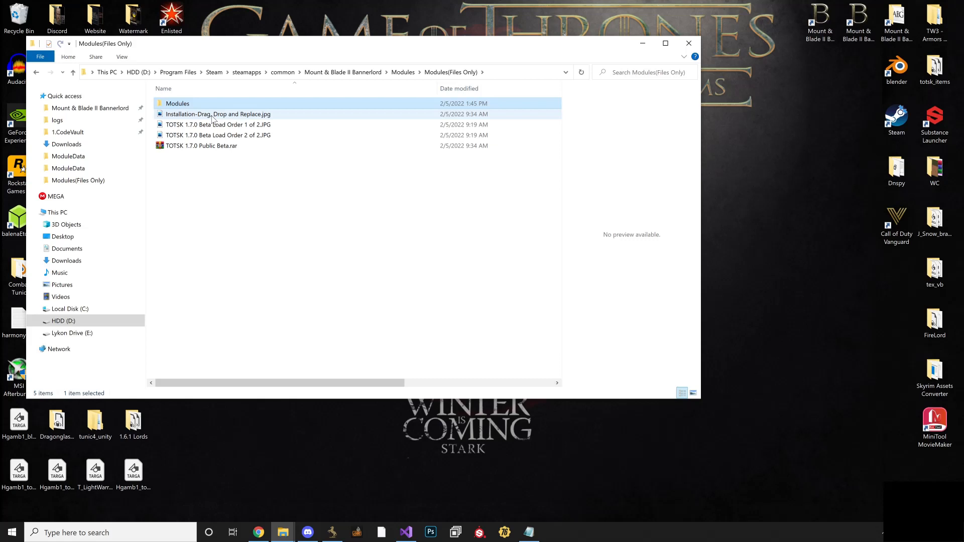
click(201, 144)
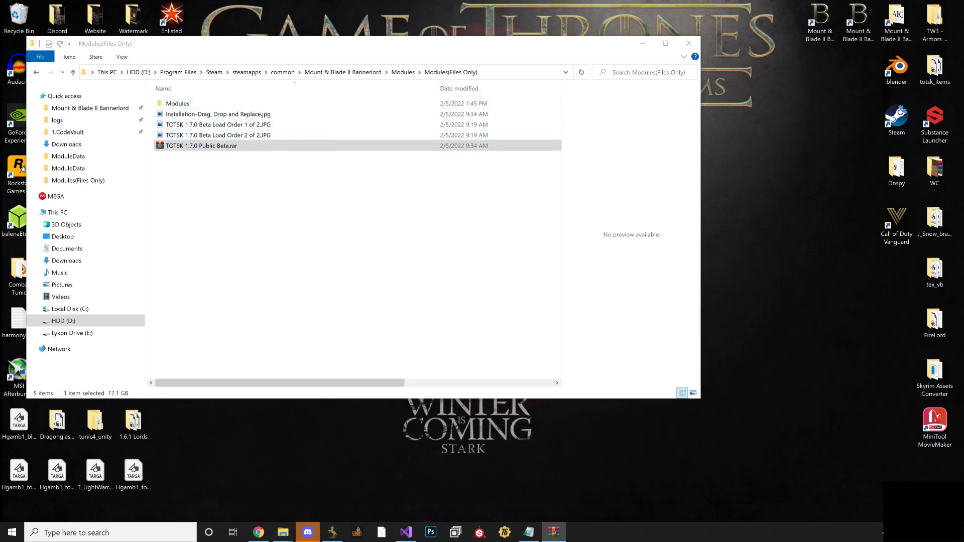
View the archive's Modules, music folders and both Load Order JPG images in WinRAR
double_click(202, 146)
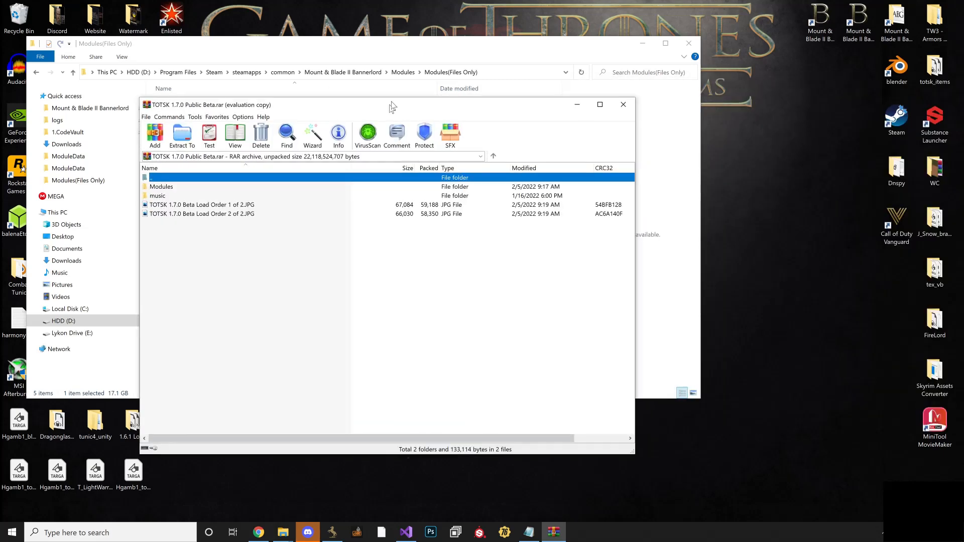
drag(388, 105, 332, 57)
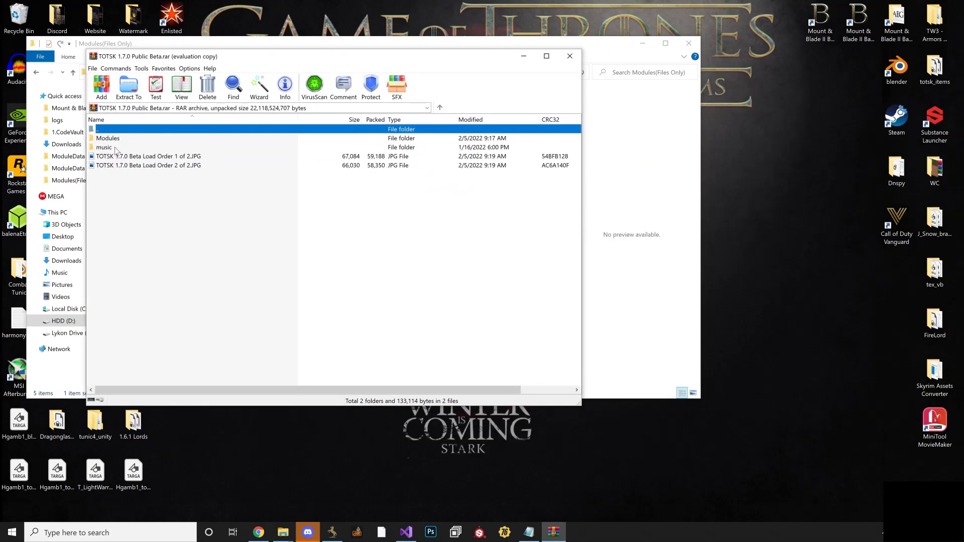
click(148, 157)
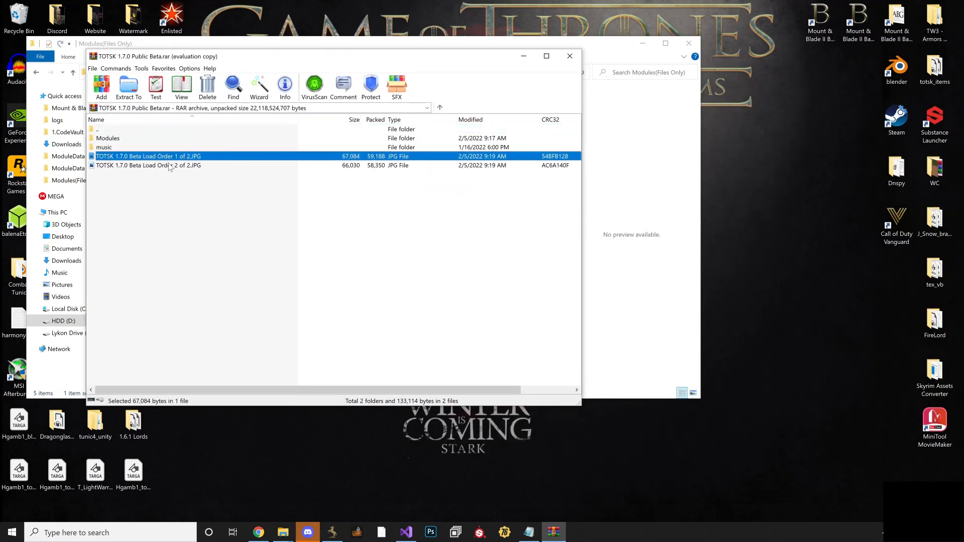
click(148, 166)
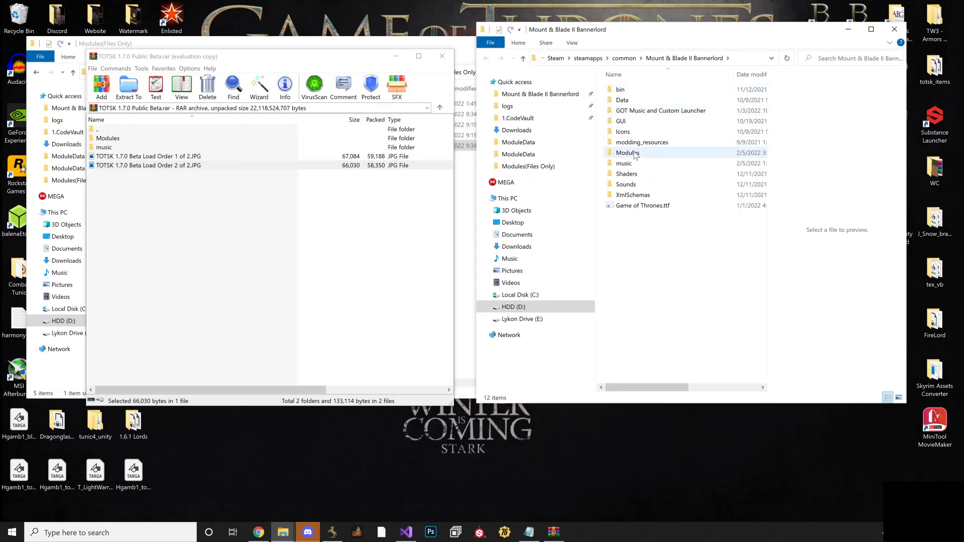
mouse_move(643, 177)
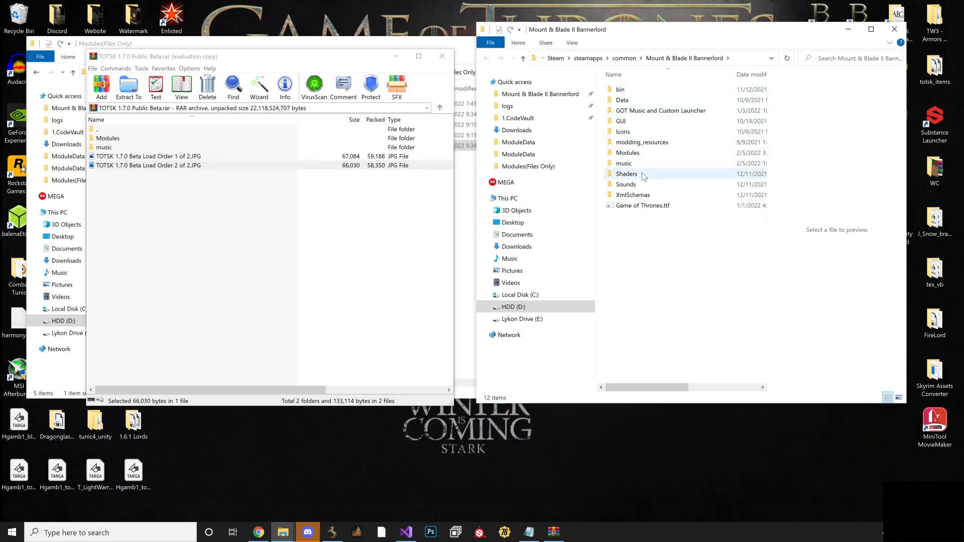
mouse_move(623, 131)
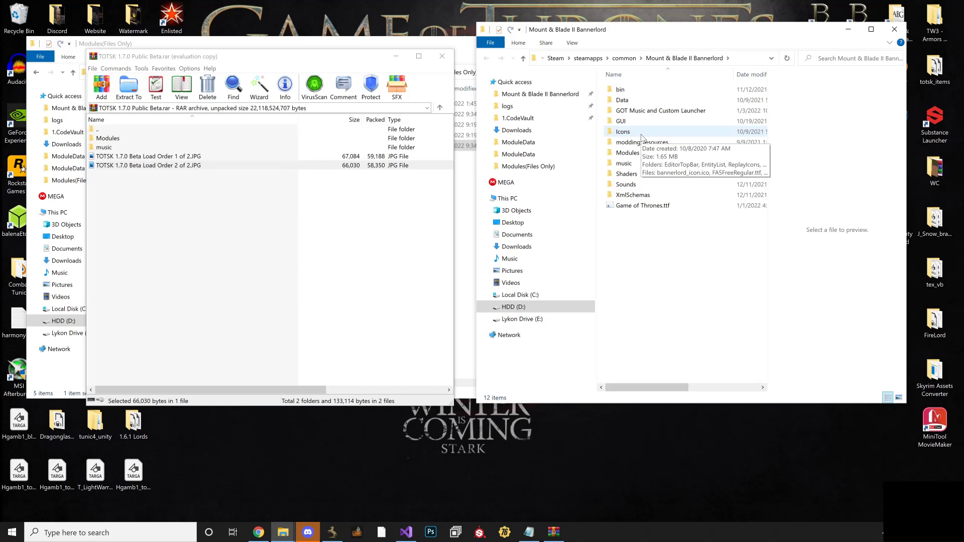
mouse_move(642, 152)
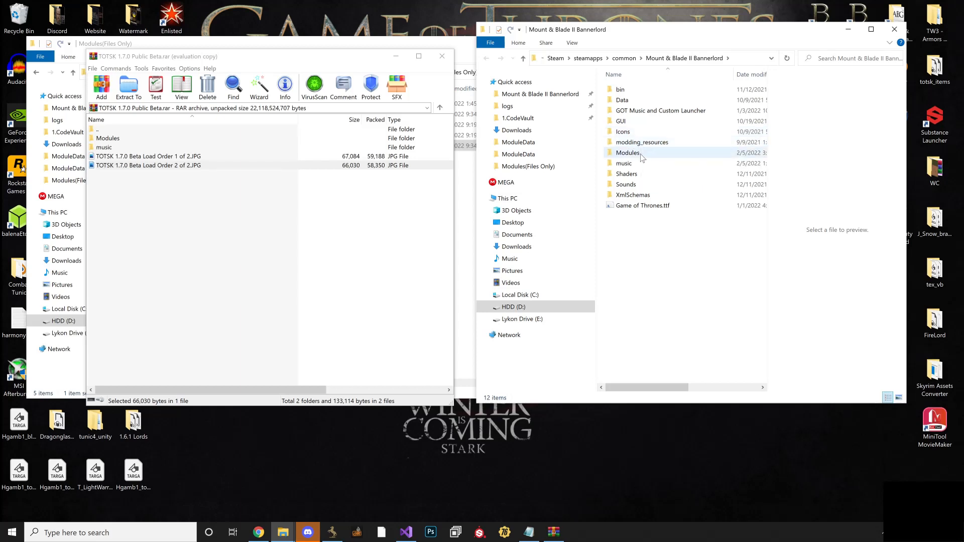
Open the Bannerlord game's Modules folder to see the installed mods
double_click(627, 153)
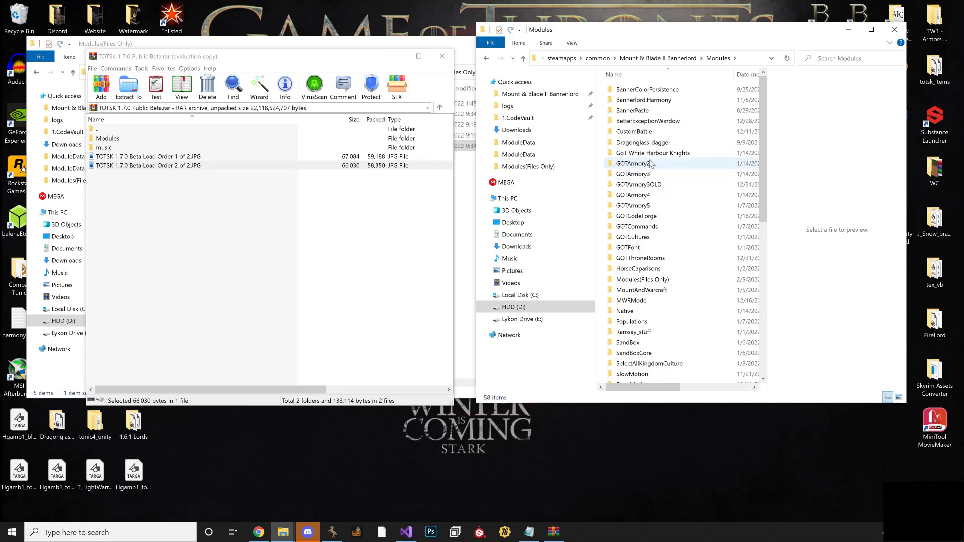
mouse_move(658, 179)
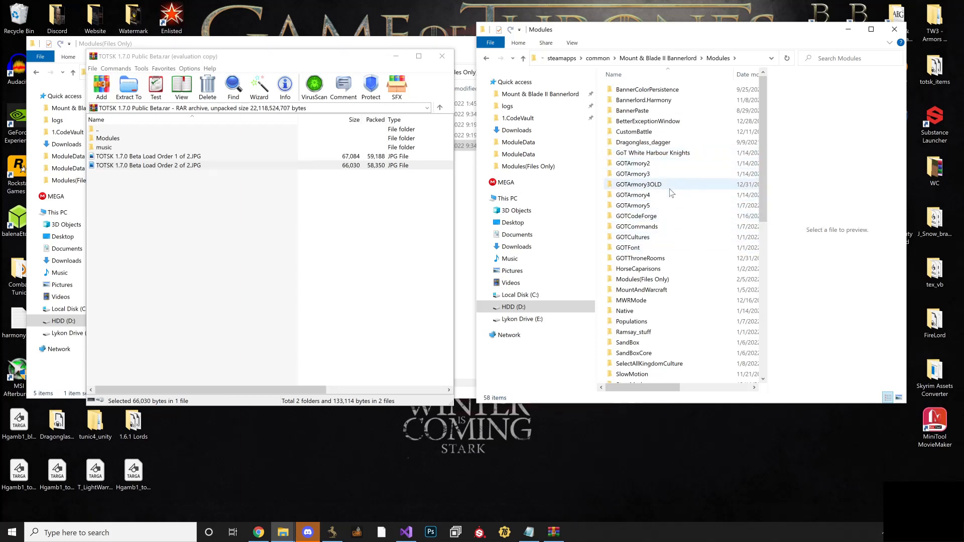
mouse_move(633, 195)
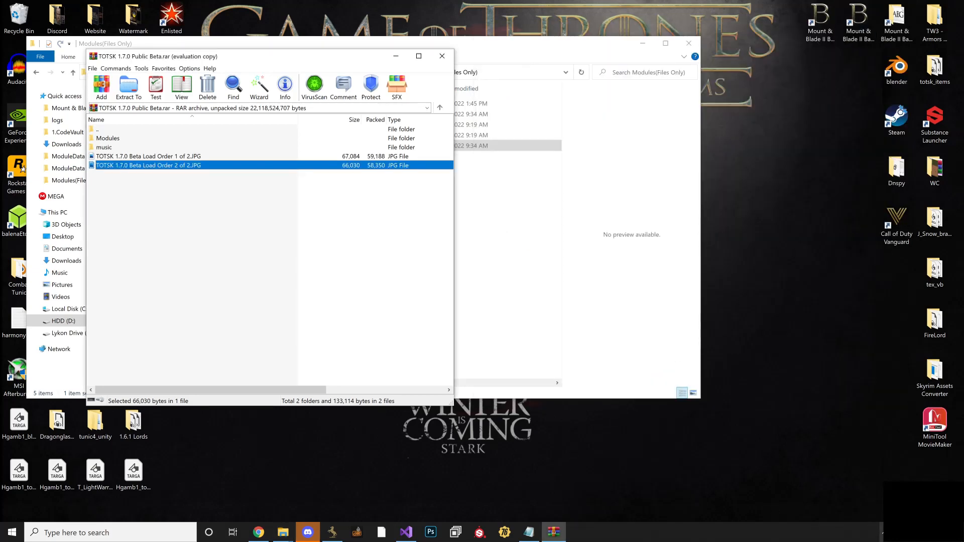
From the Steam tray, reach Bannerlord's Properties on the Local Files page
right_click(865, 472)
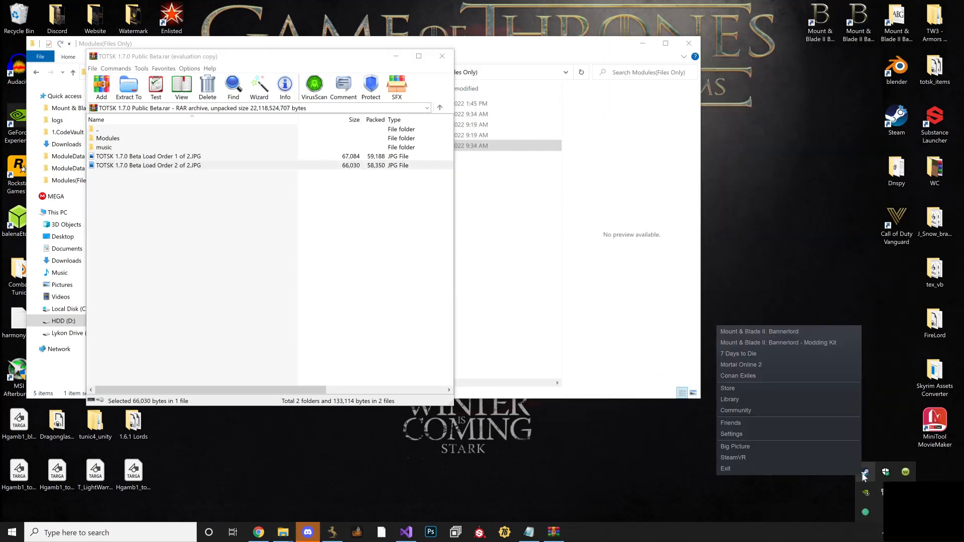
click(730, 399)
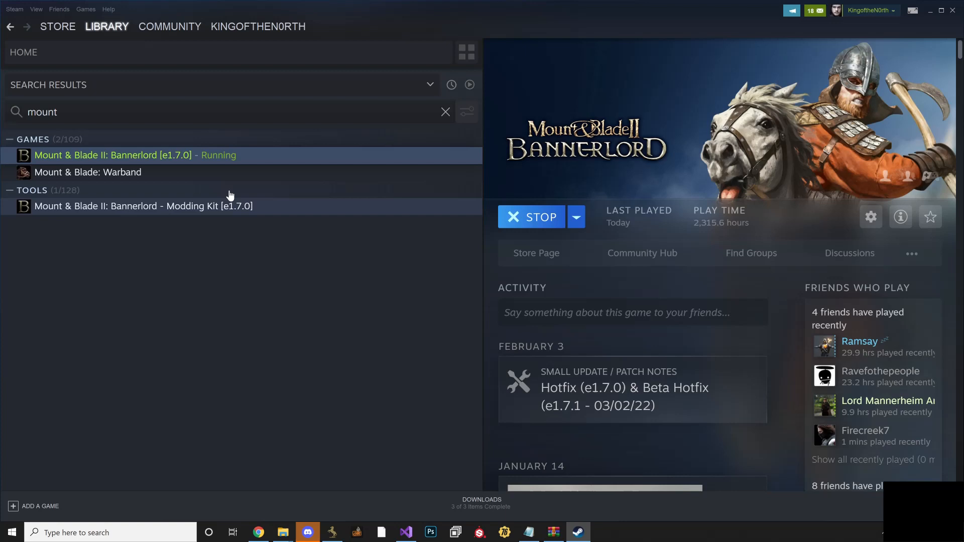
right_click(122, 155)
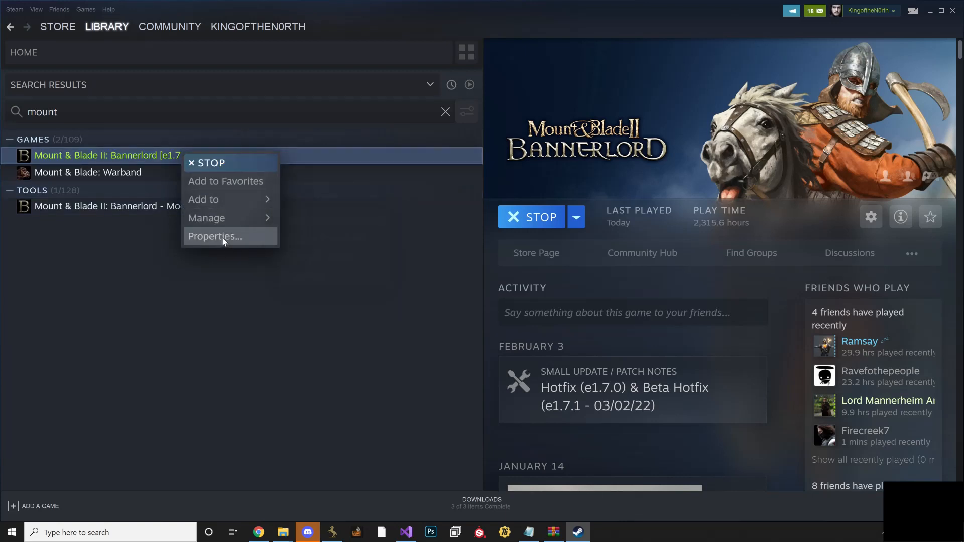
click(215, 236)
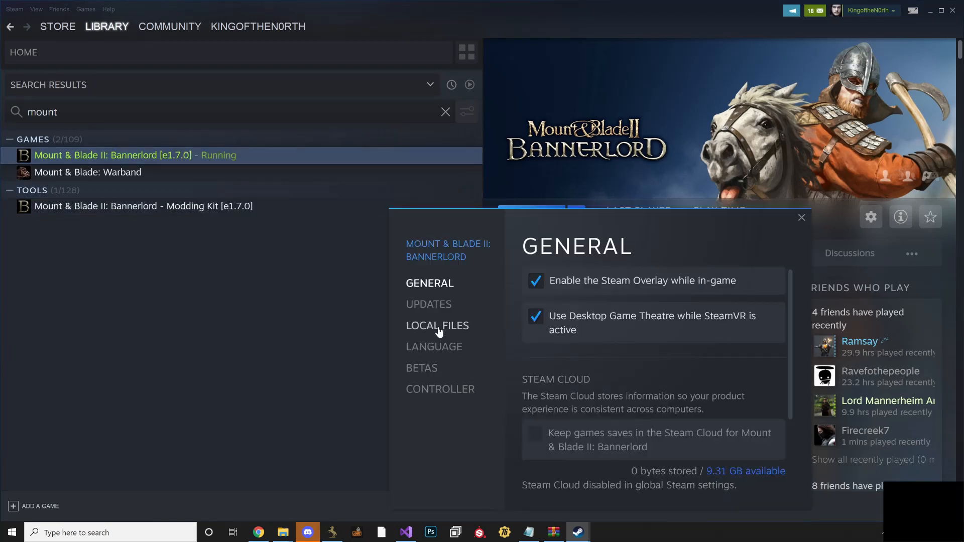
click(437, 325)
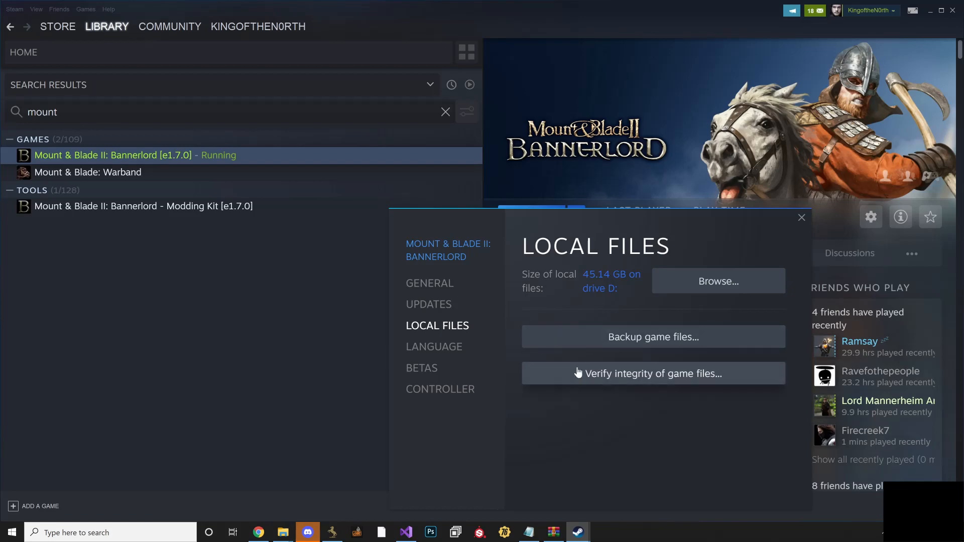
mouse_move(801, 227)
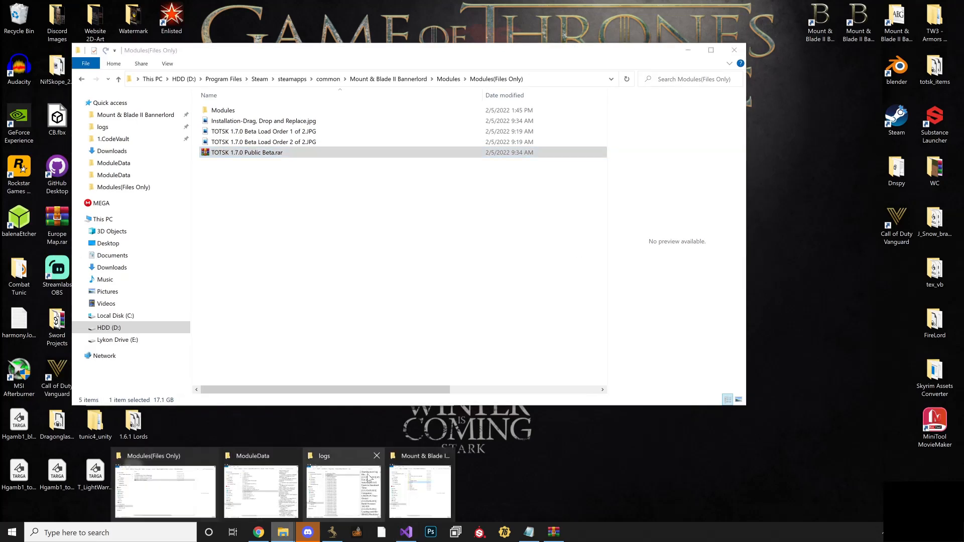
Open TOTSK 1.7.0 Public Beta.rar and dismiss the WinRAR license purchase reminder
click(420, 489)
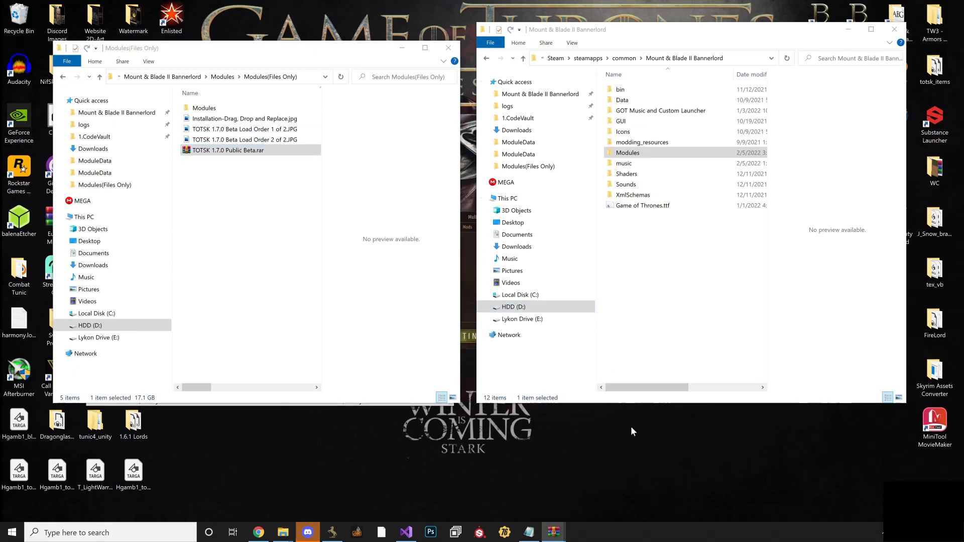
double_click(228, 149)
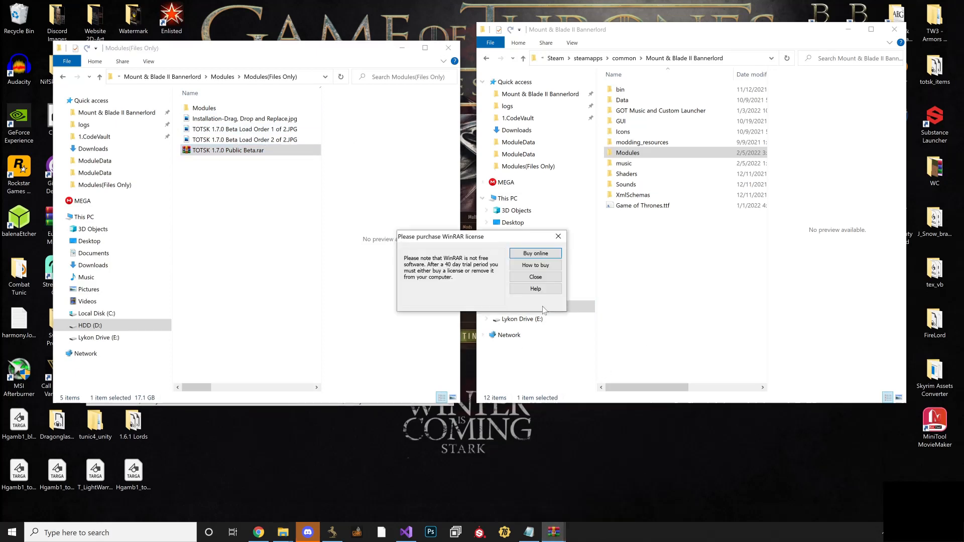
click(535, 278)
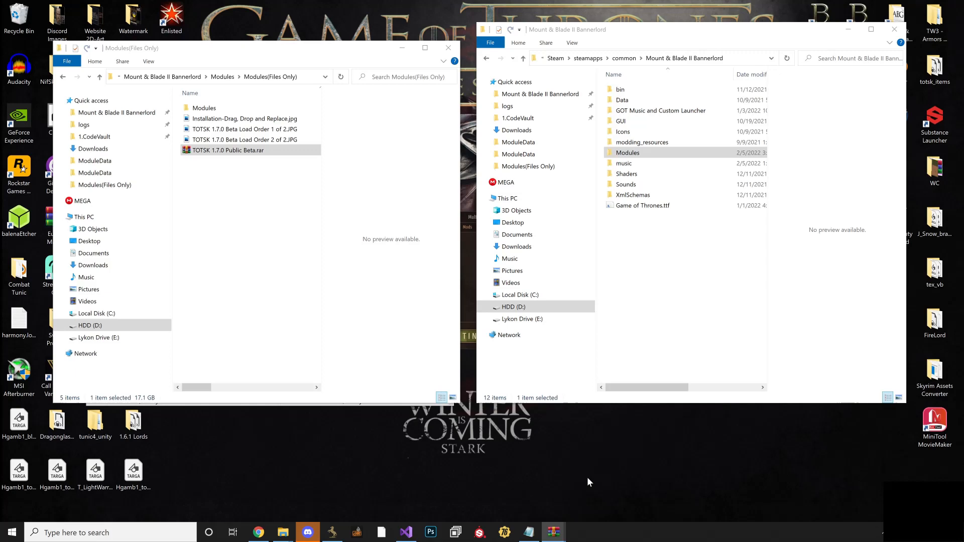
Select the archive's music and Modules folders together for extraction into the game folder
double_click(228, 150)
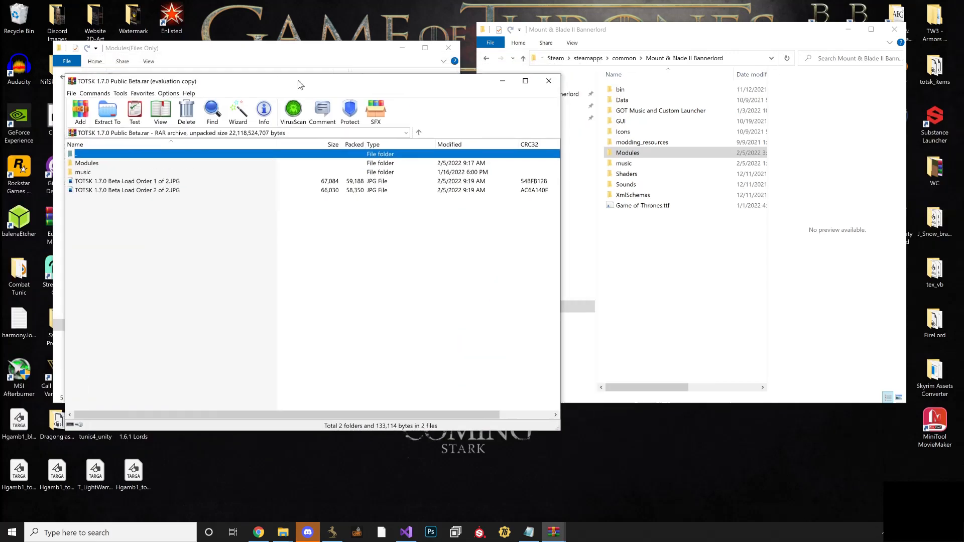
click(83, 171)
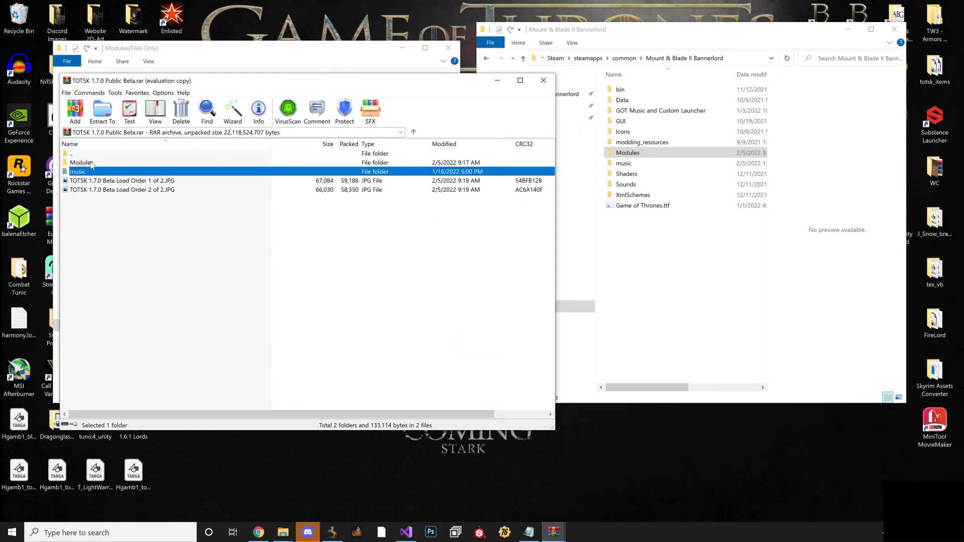
click(82, 162)
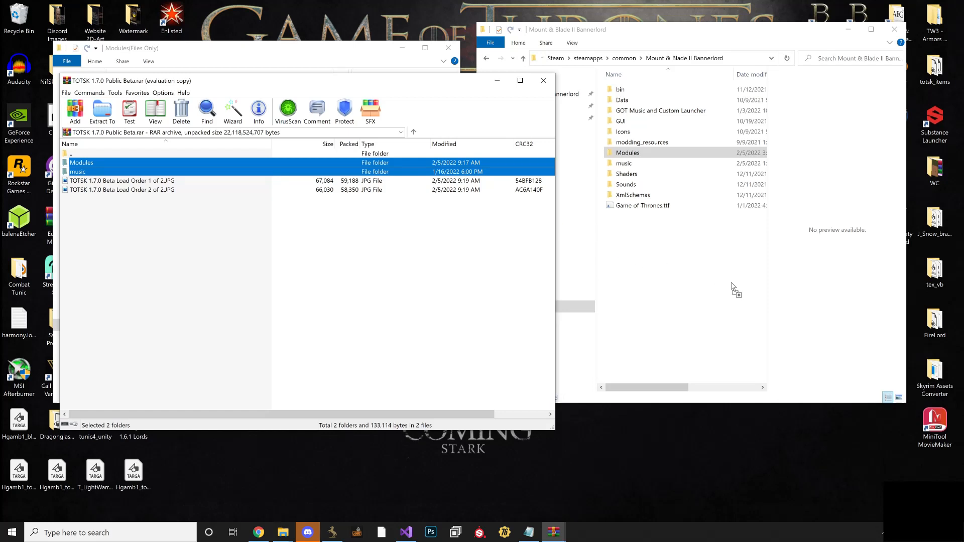
mouse_move(695, 281)
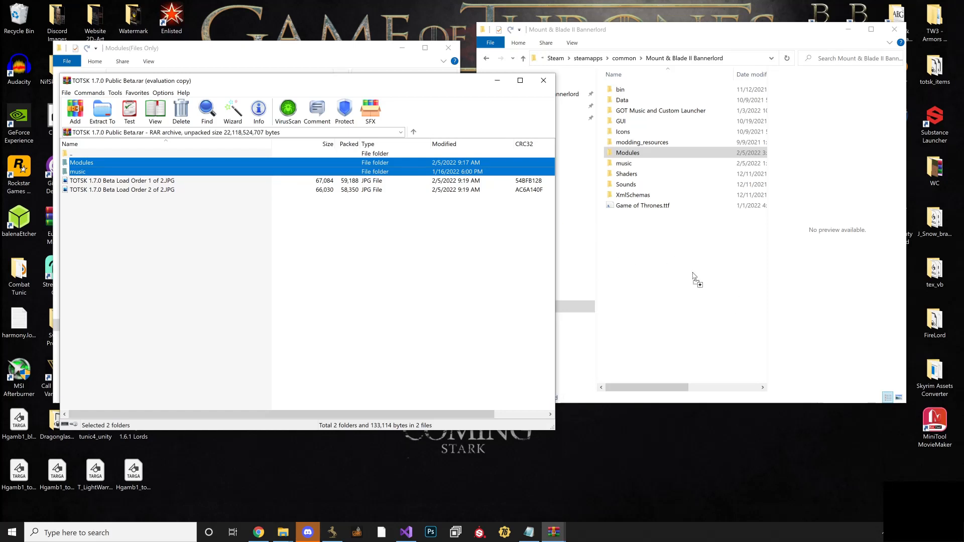
mouse_move(642, 295)
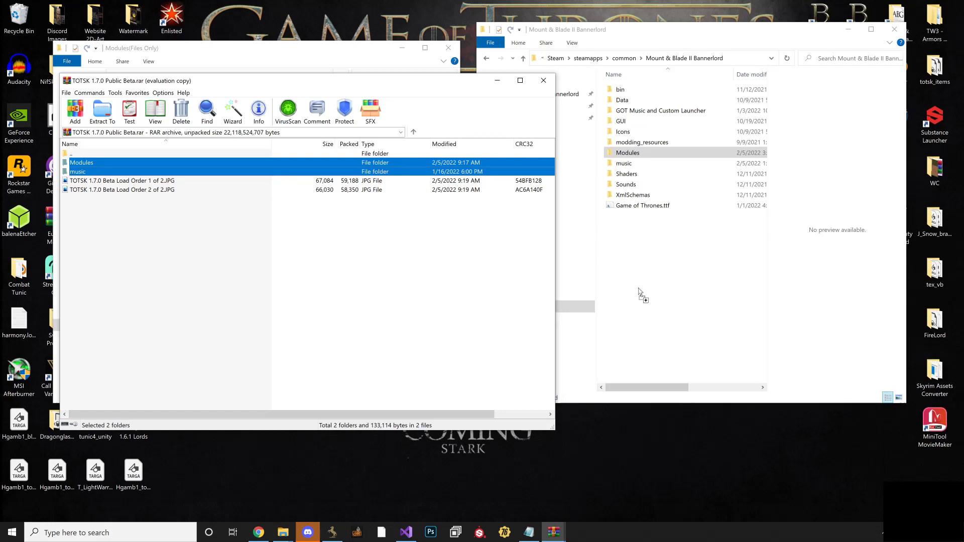
mouse_move(522, 92)
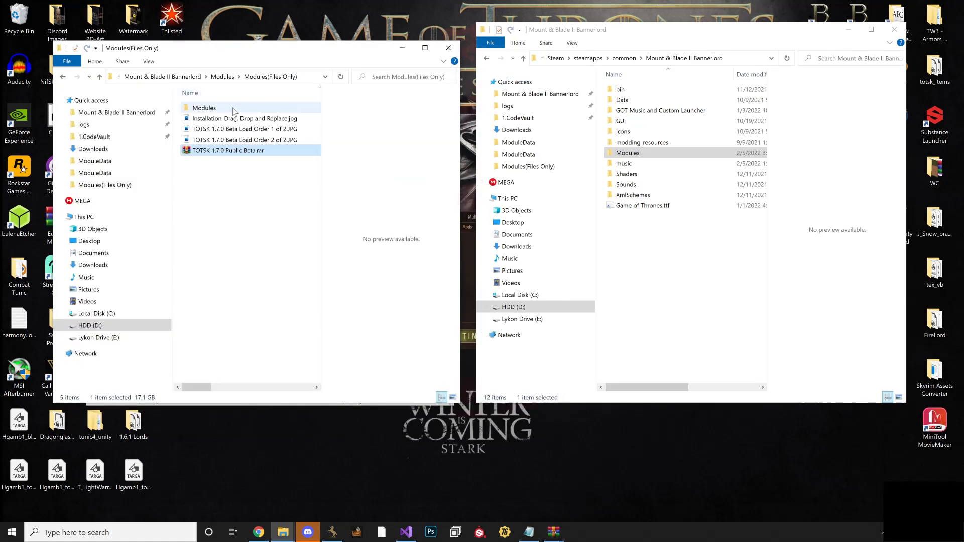
double_click(204, 107)
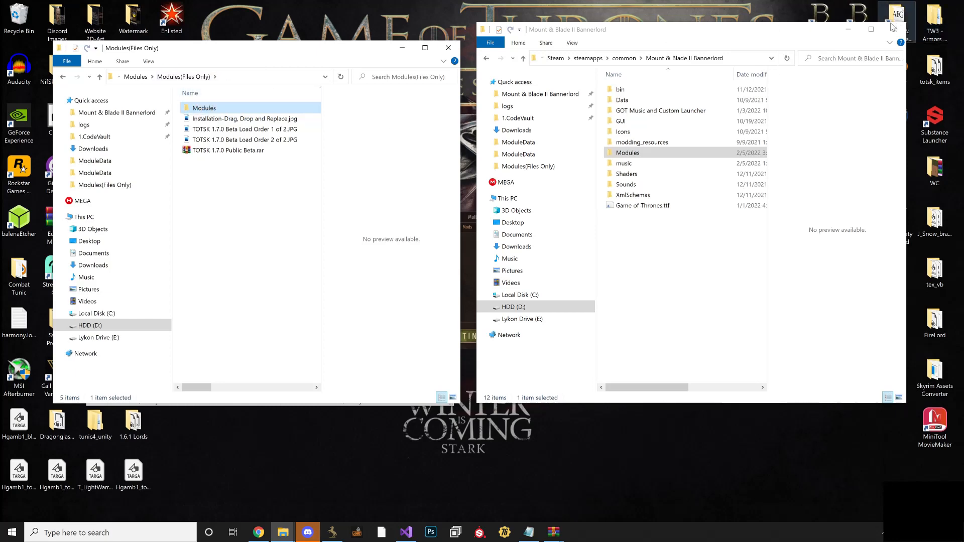
Close the game folder window and scroll the launcher's Mods list to the TOTSK entries
click(893, 29)
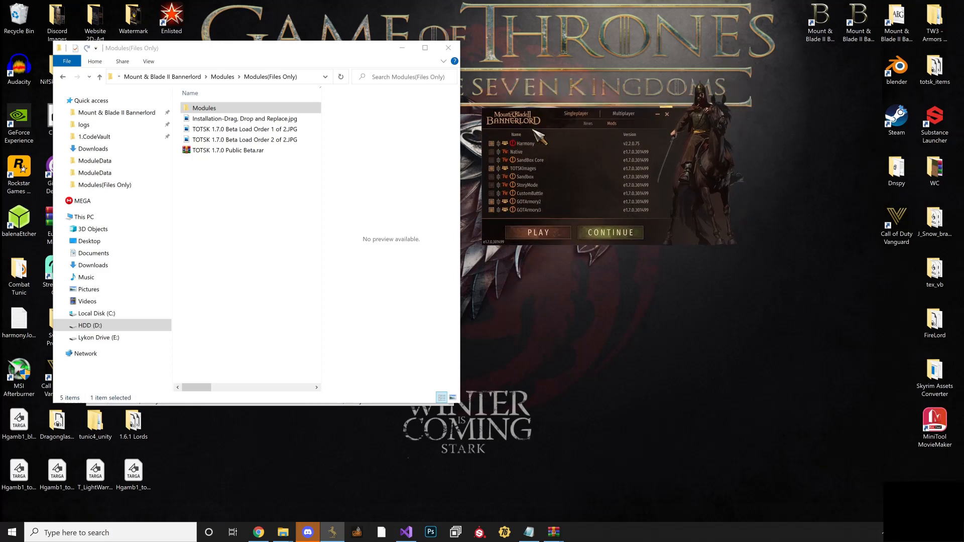
mouse_move(519, 63)
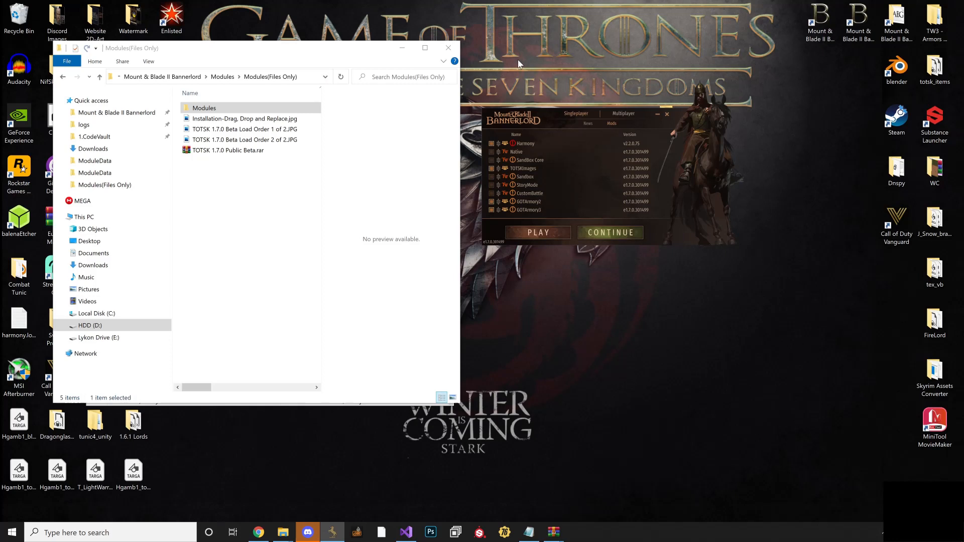
mouse_move(497, 66)
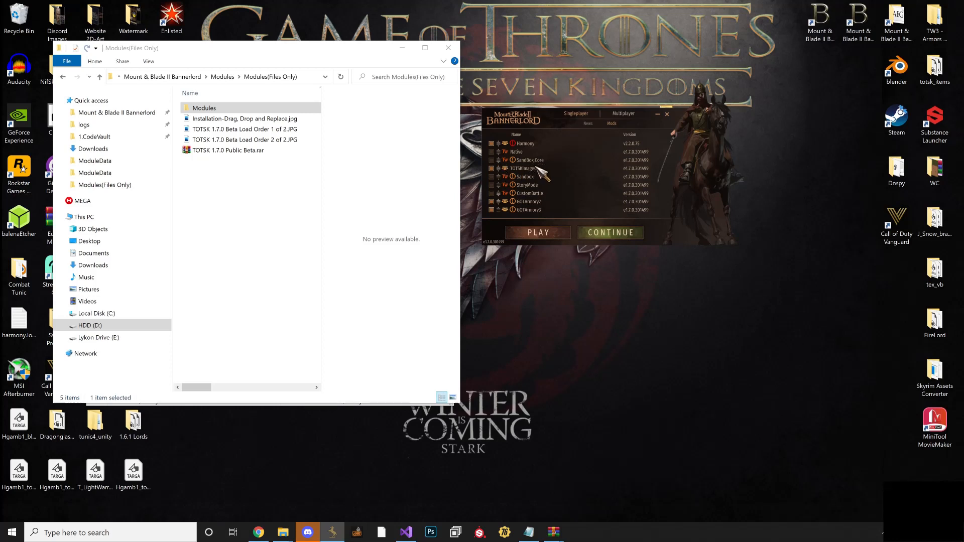
scroll(down, 3)
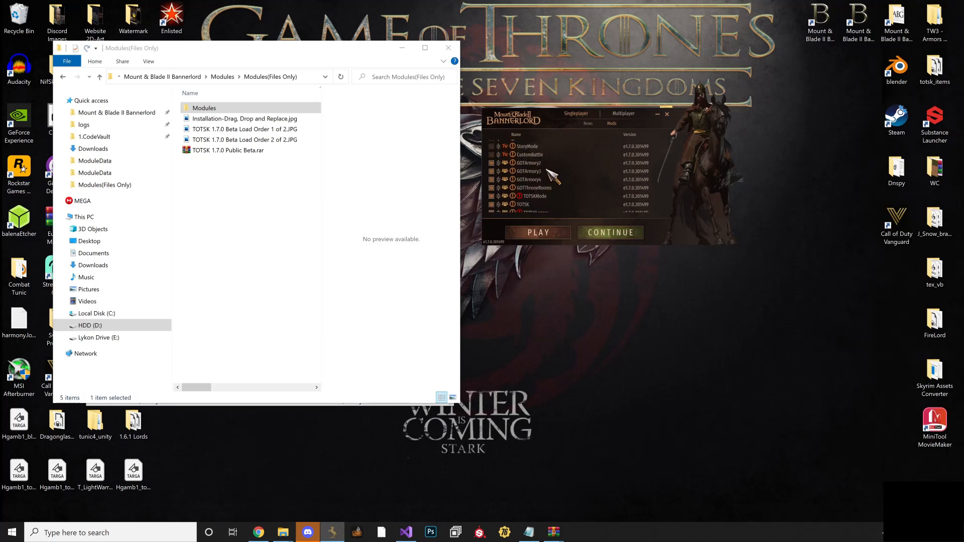
scroll(down, 3)
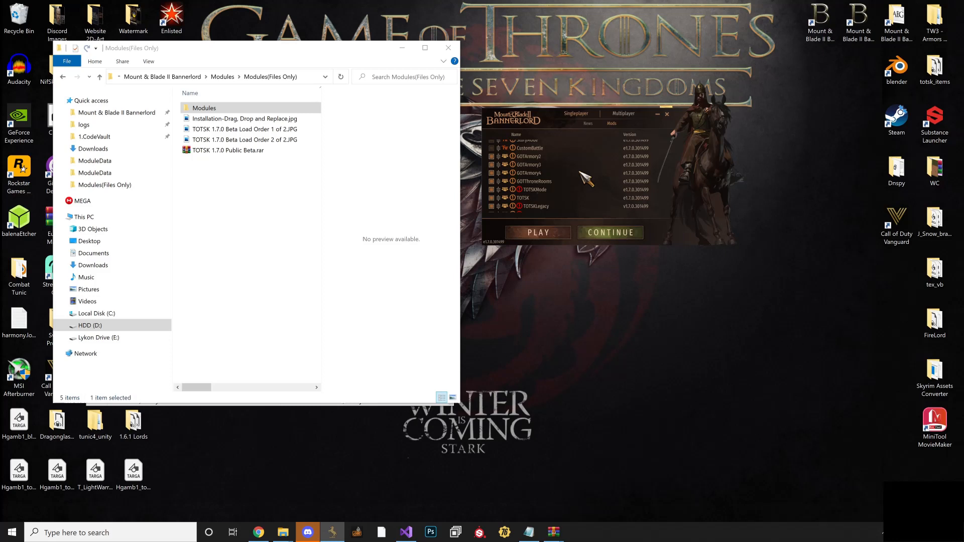
mouse_move(546, 197)
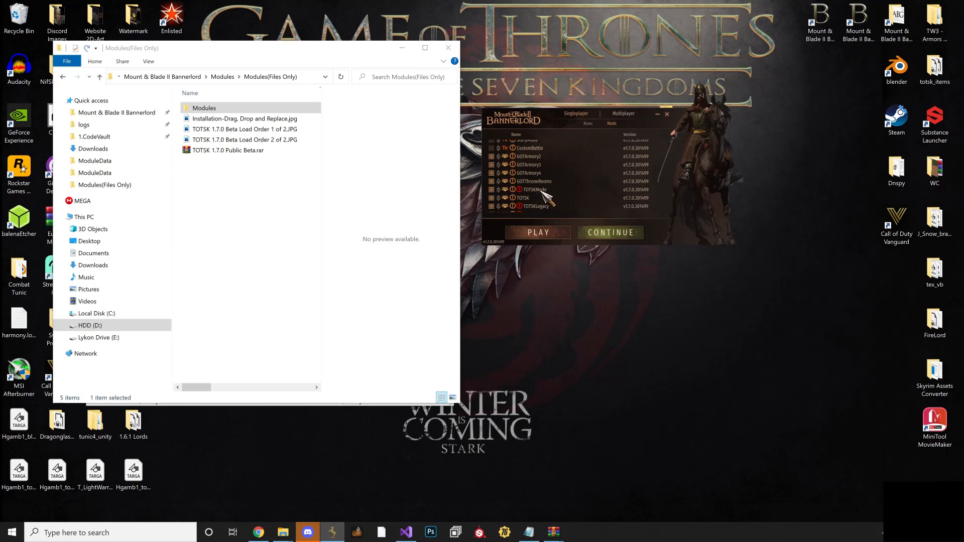
mouse_move(562, 204)
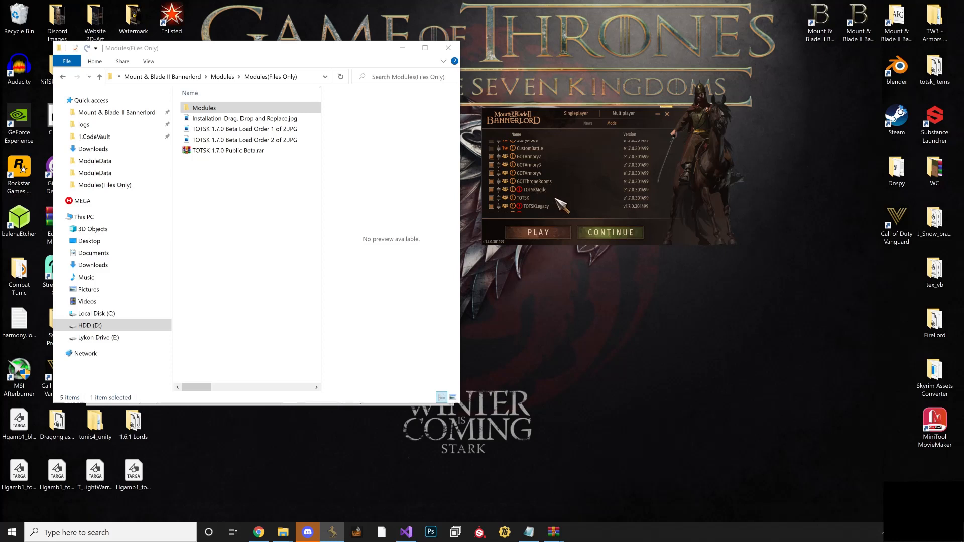
scroll(down, 3)
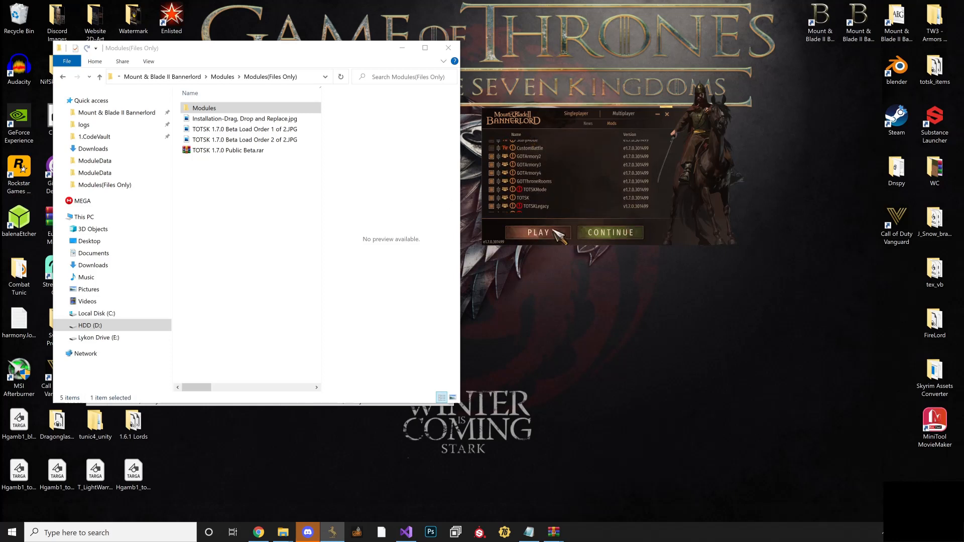
Launch the game from the launcher with the chosen TOTSK mods
click(537, 232)
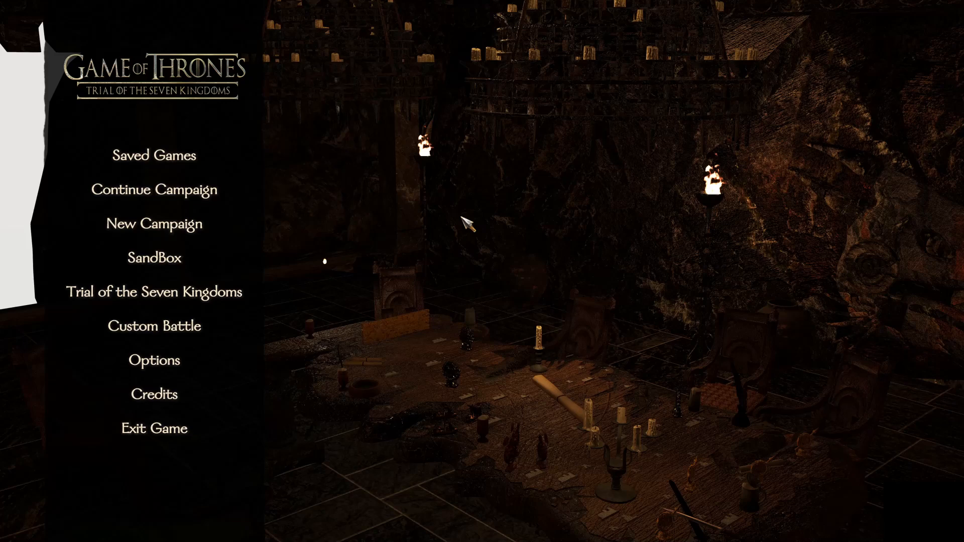
mouse_move(311, 319)
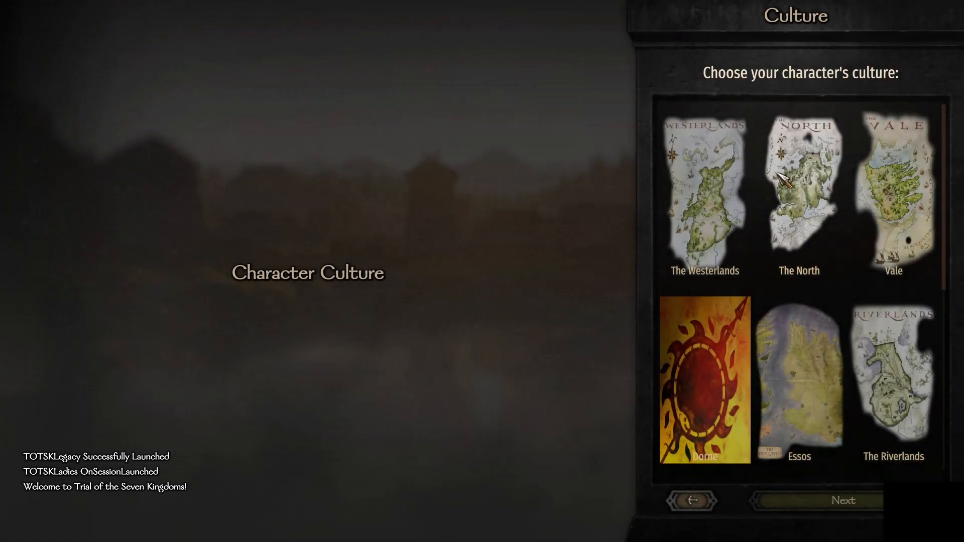
Choose The North culture and advance through the adolescence and youth background stages
scroll(down, 3)
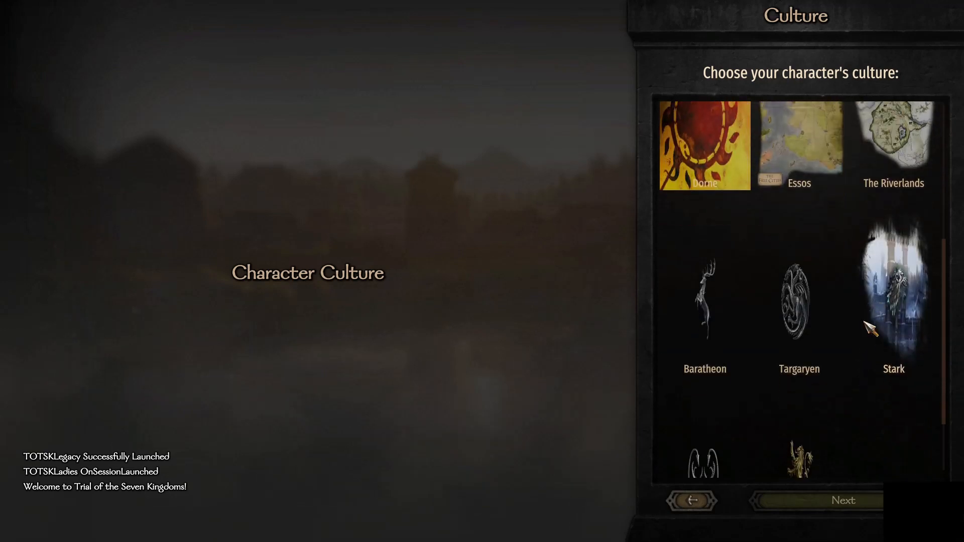
scroll(up, 3)
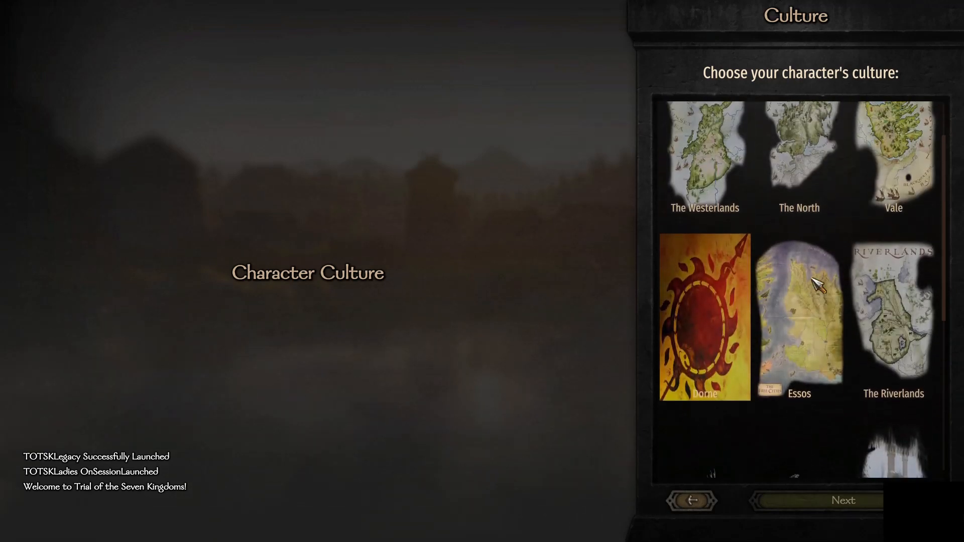
click(799, 159)
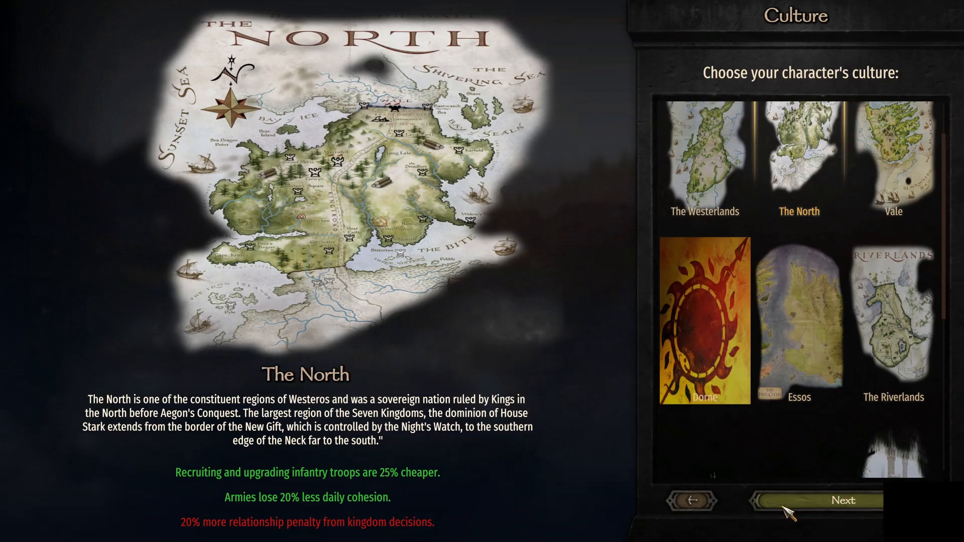
click(843, 500)
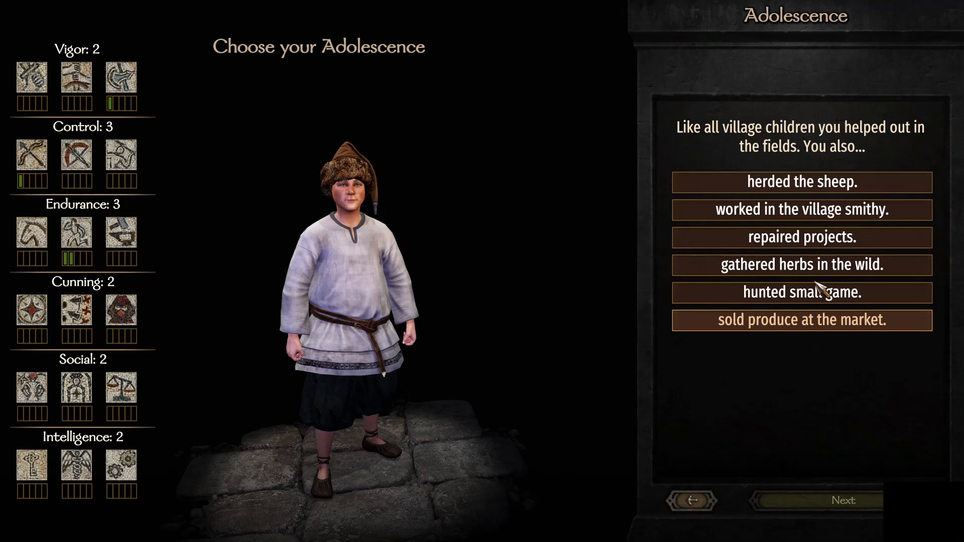
click(843, 500)
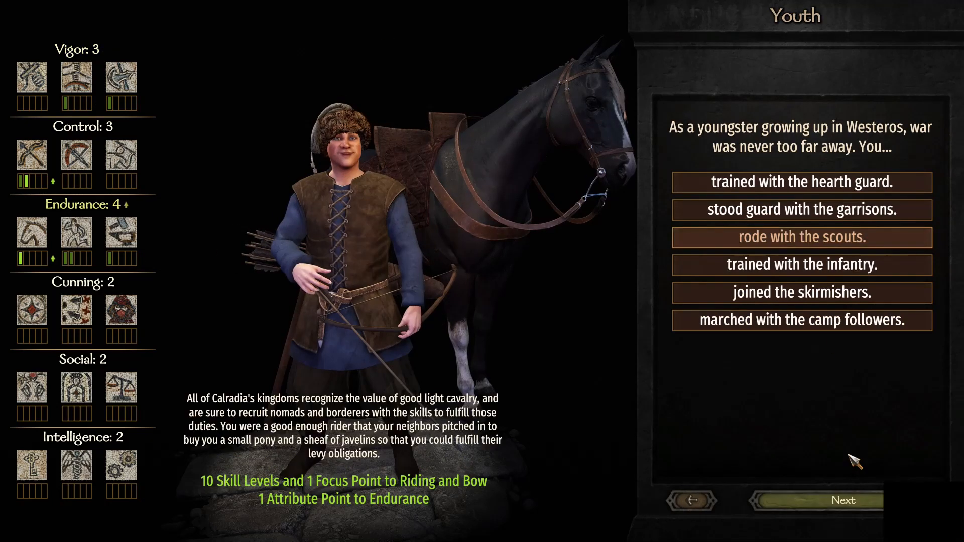
click(843, 500)
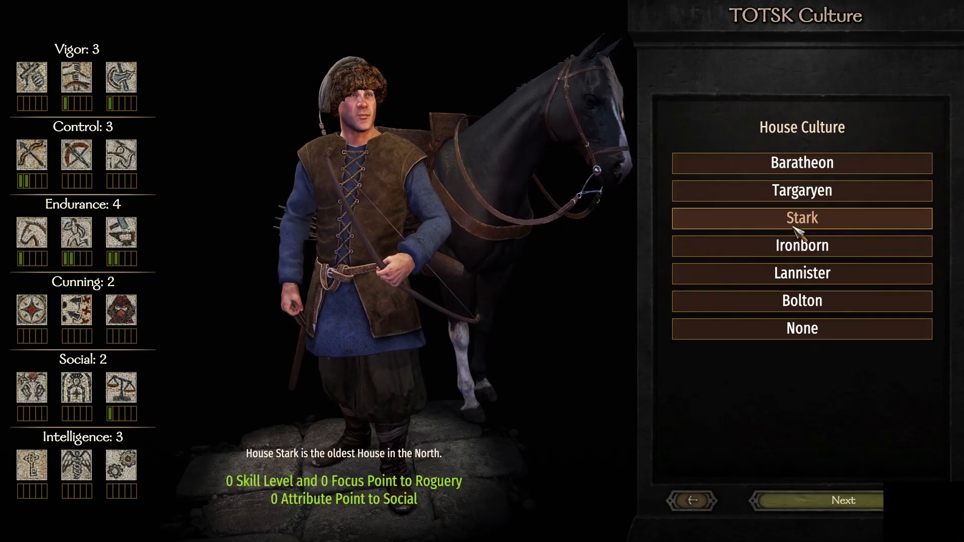
Settle on House Stark with a normal start, accept the review and start the game
click(843, 500)
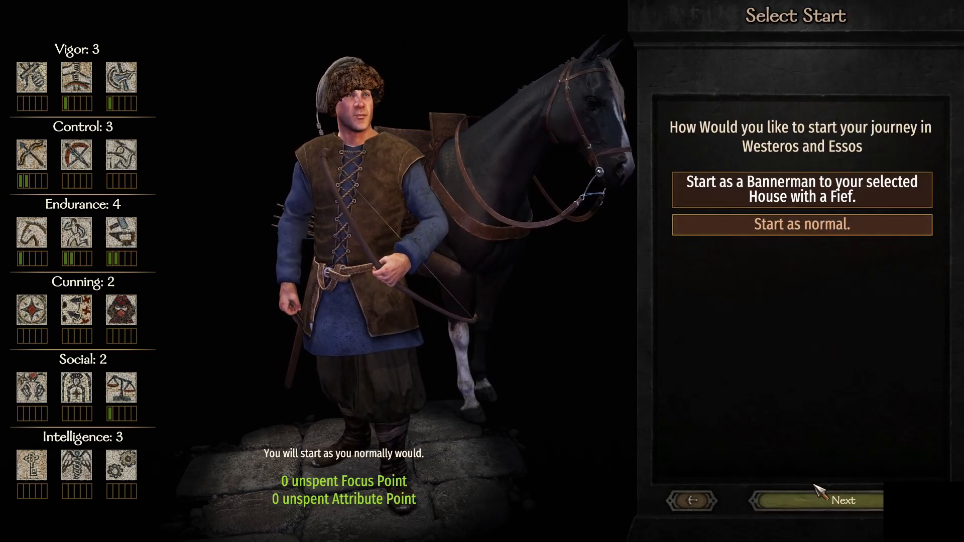
click(843, 500)
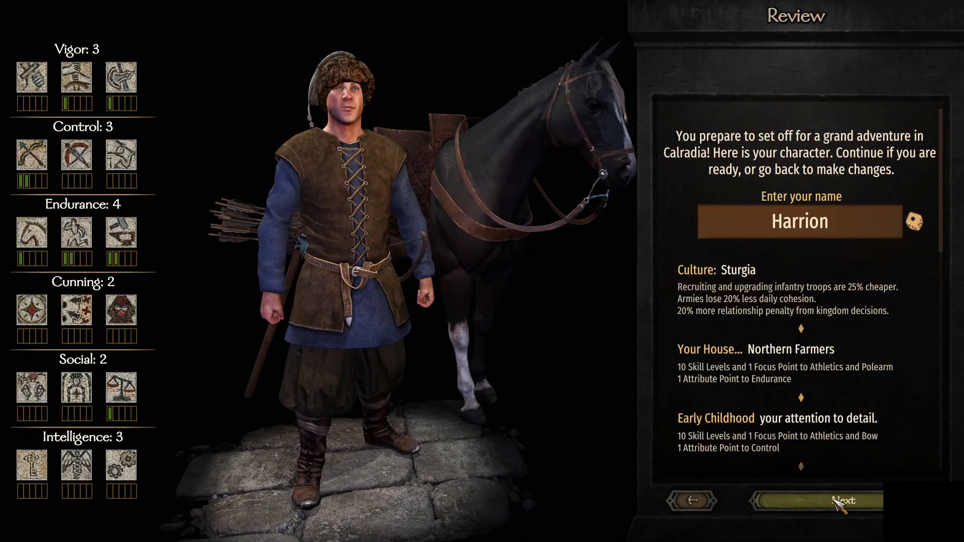
click(842, 501)
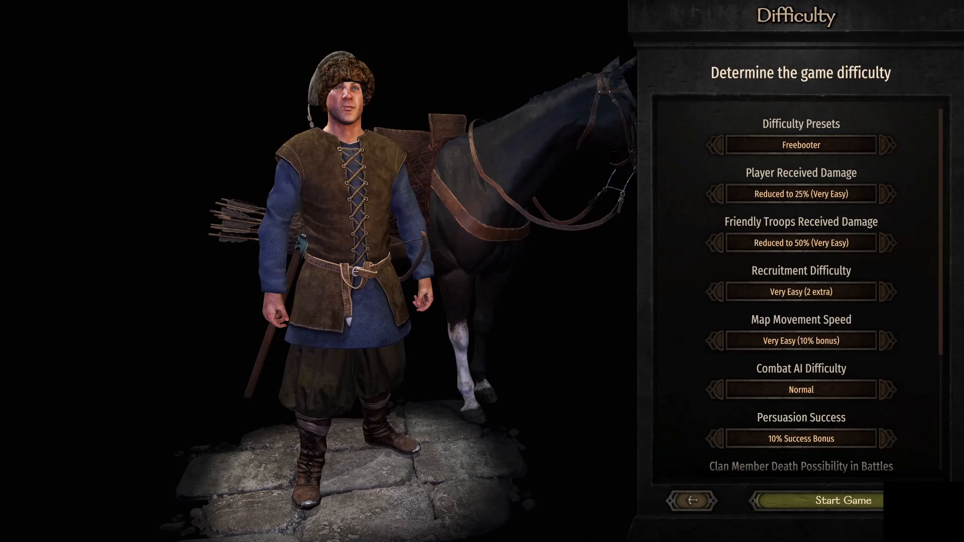
click(834, 500)
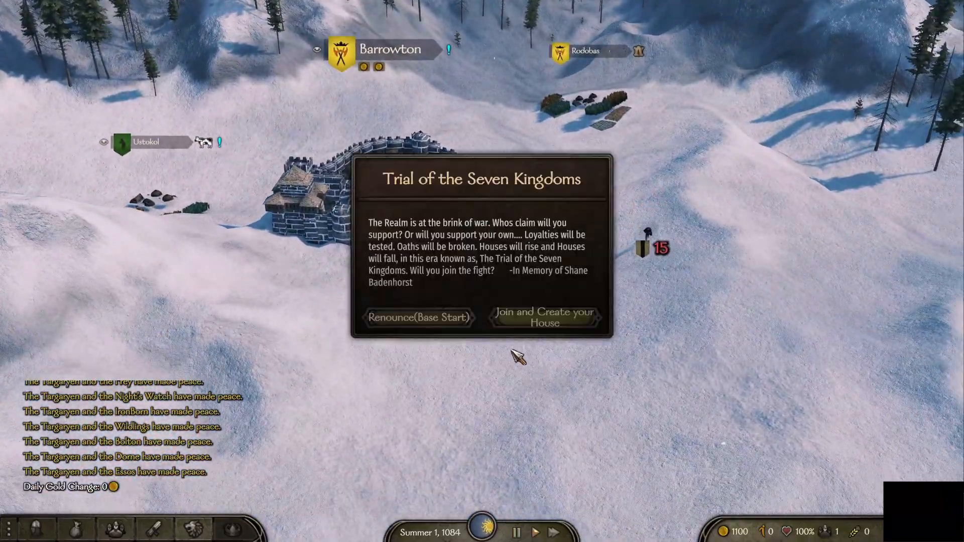
Join the Trial of the Seven Kingdoms, create the house and complete with default settings
click(543, 318)
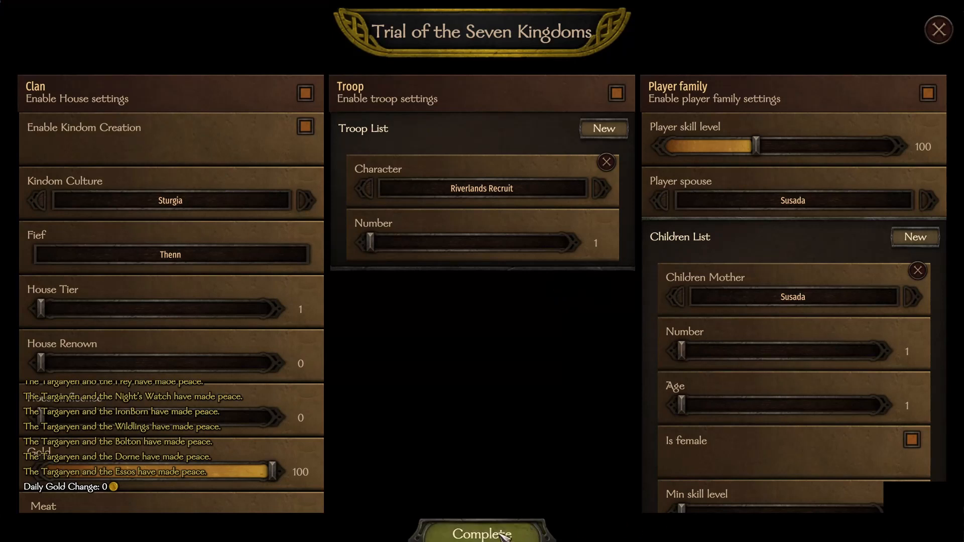
mouse_move(485, 336)
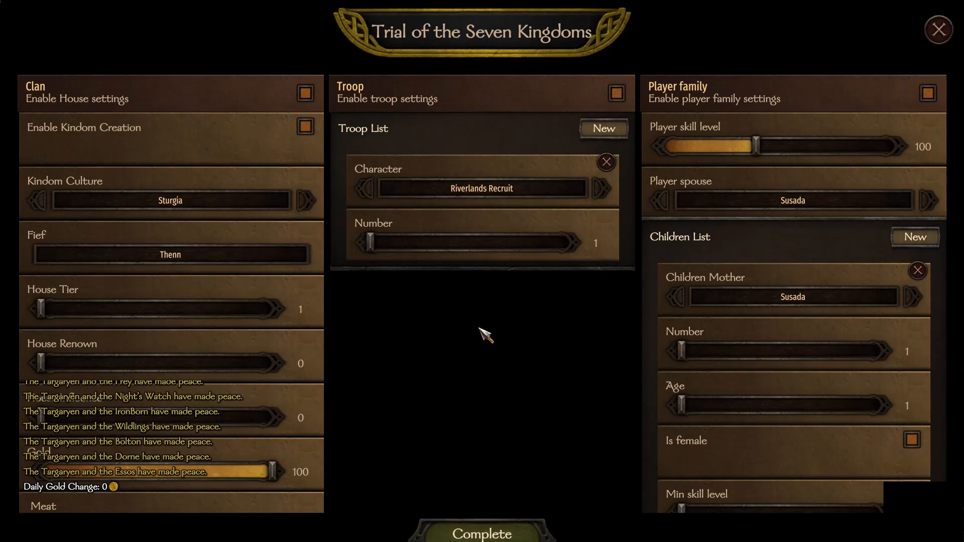
click(483, 533)
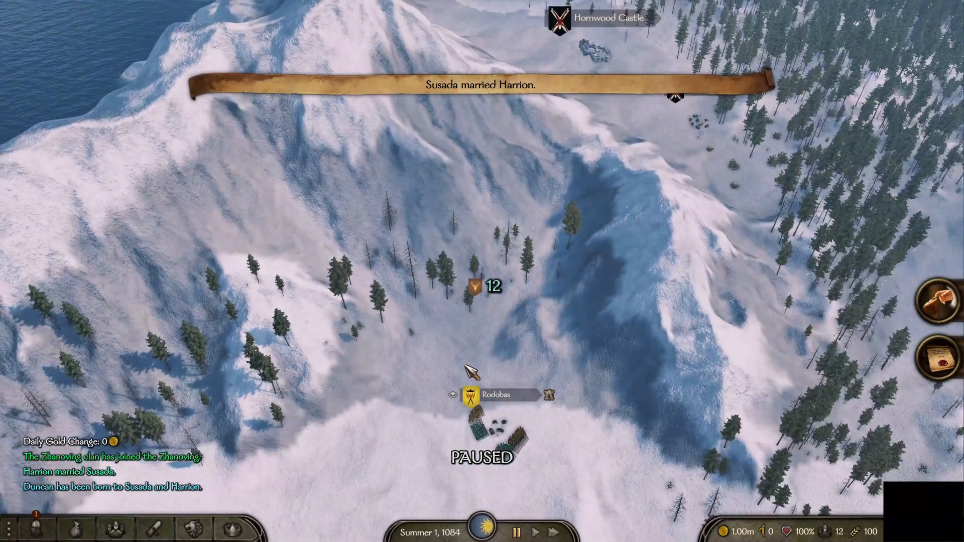
Quit the running campaign to the main menu and start a New Campaign
key(Escape)
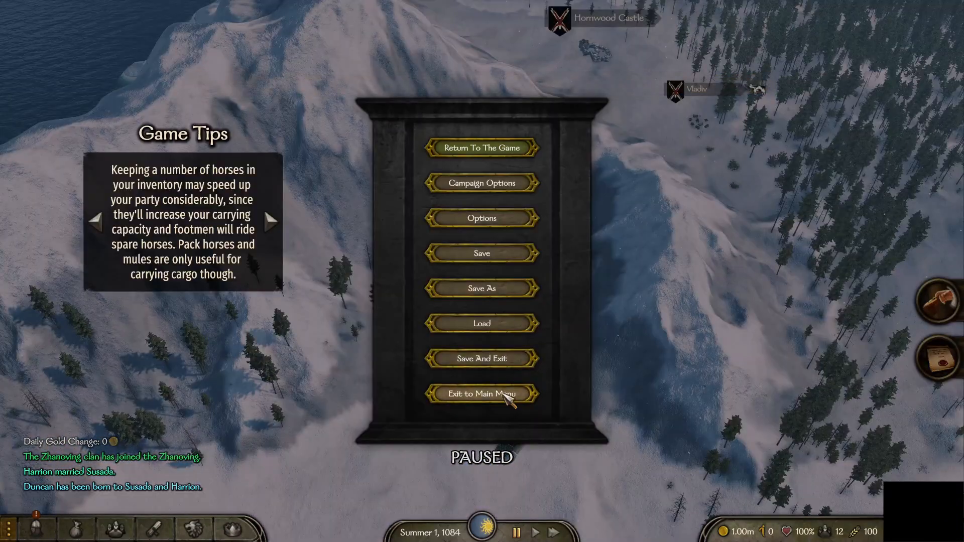
click(481, 394)
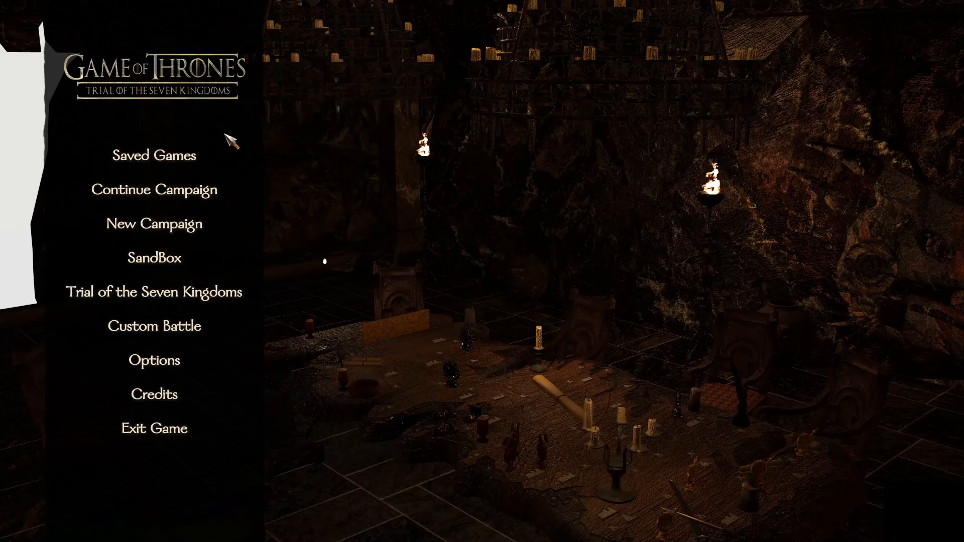
mouse_move(215, 172)
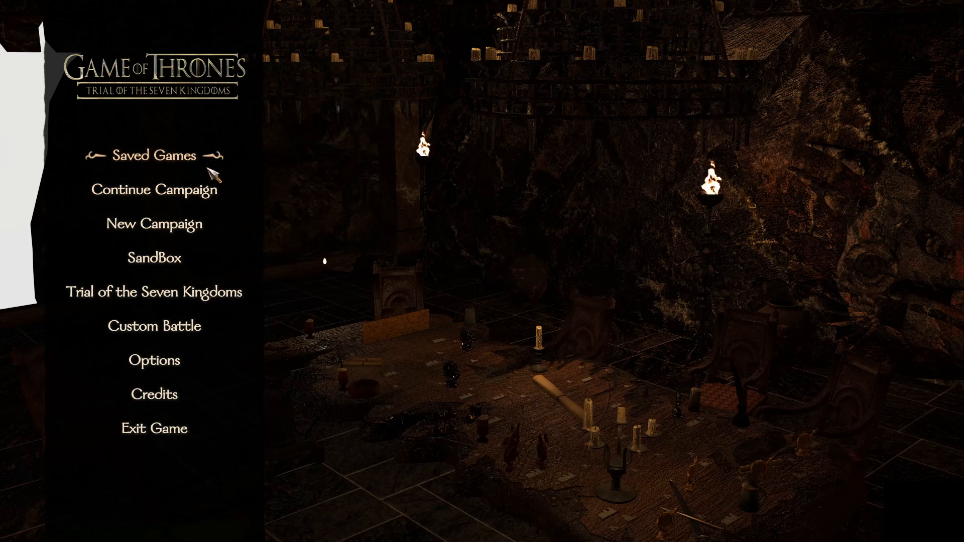
mouse_move(284, 212)
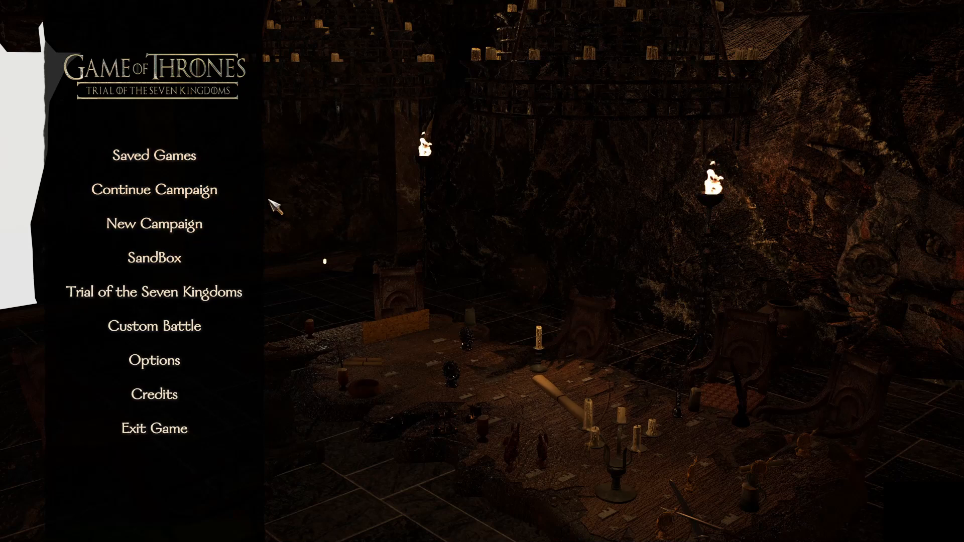
click(154, 223)
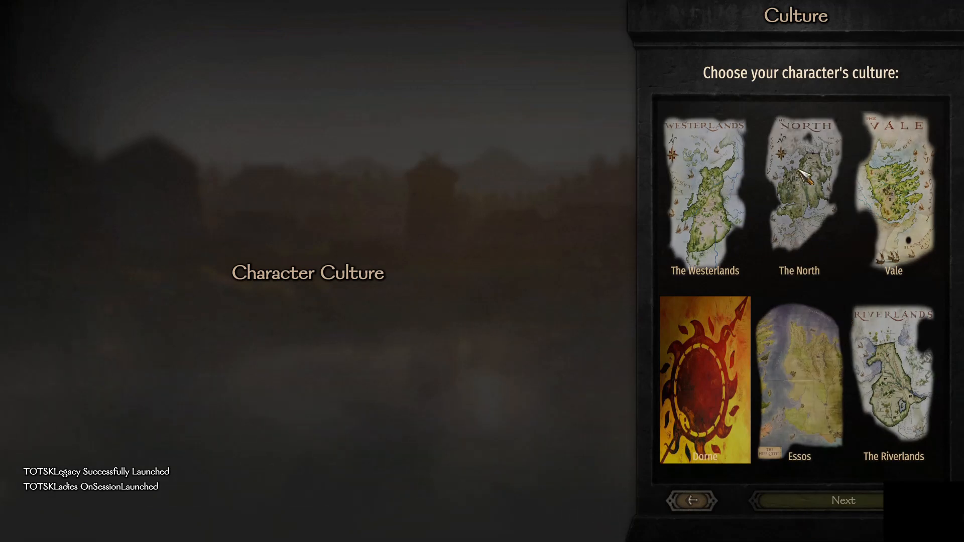
Accept the Sturgian culture, urban traders family, childhood, youth and story choices, then confirm Tatik on Review
click(843, 500)
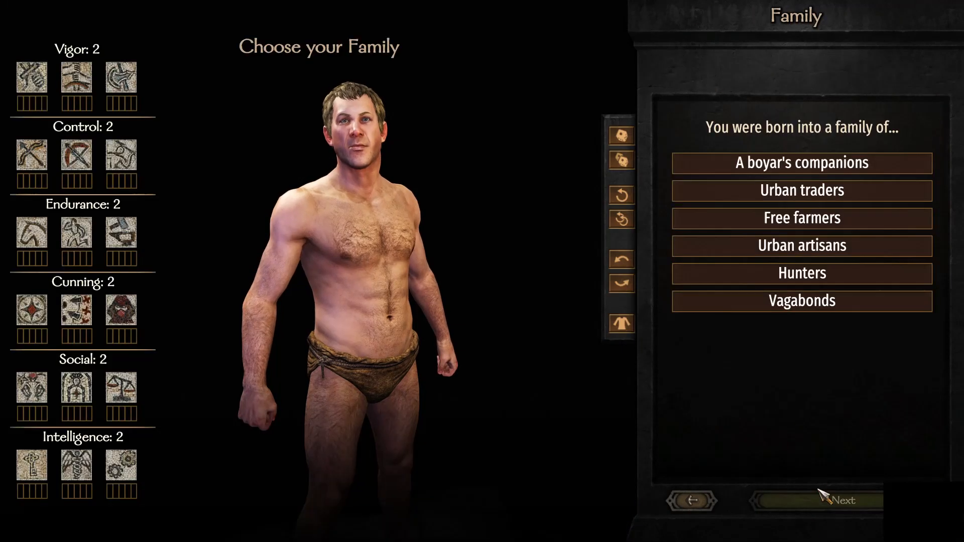
click(843, 500)
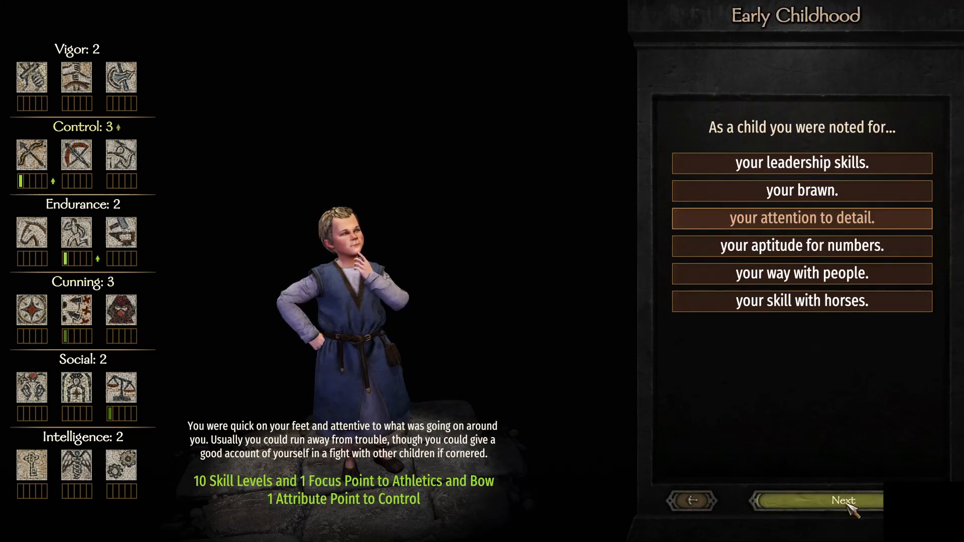
click(842, 501)
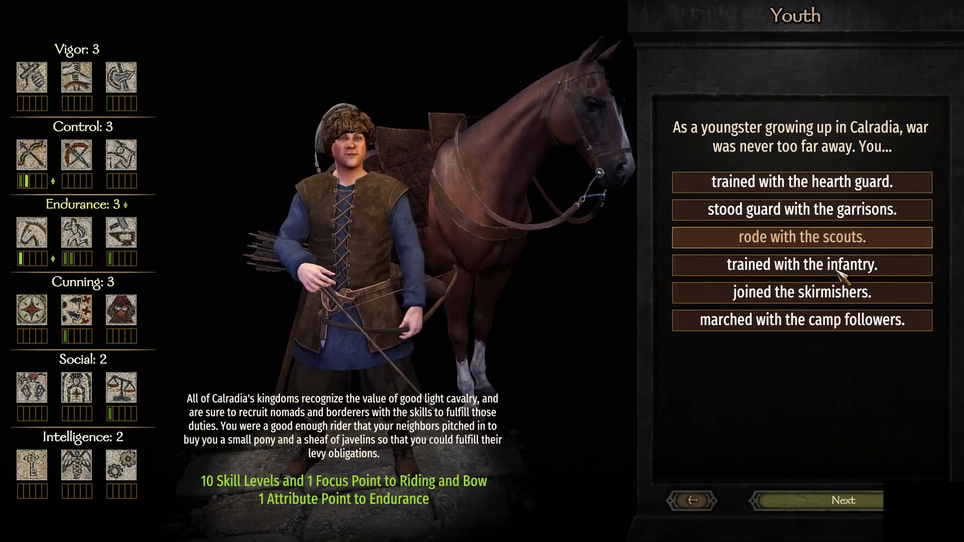
click(842, 501)
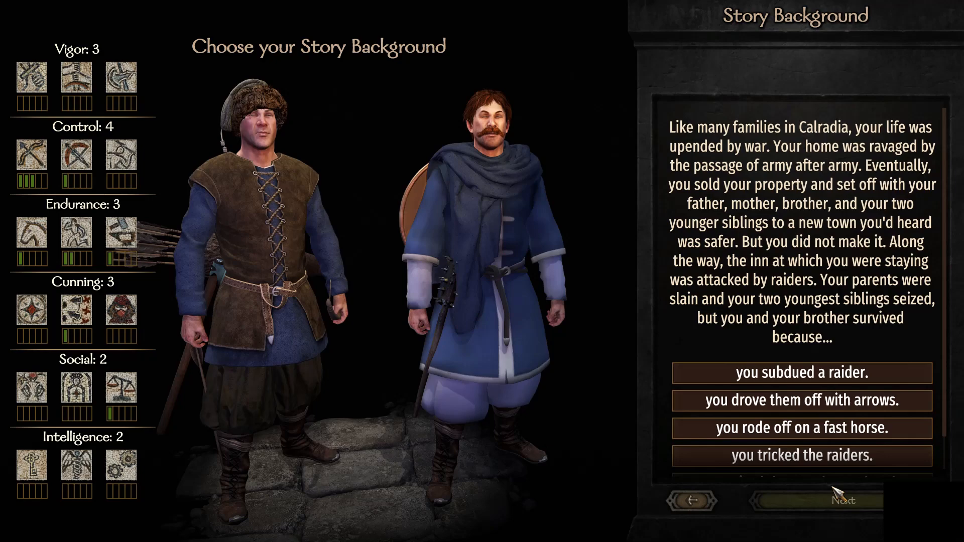
click(843, 500)
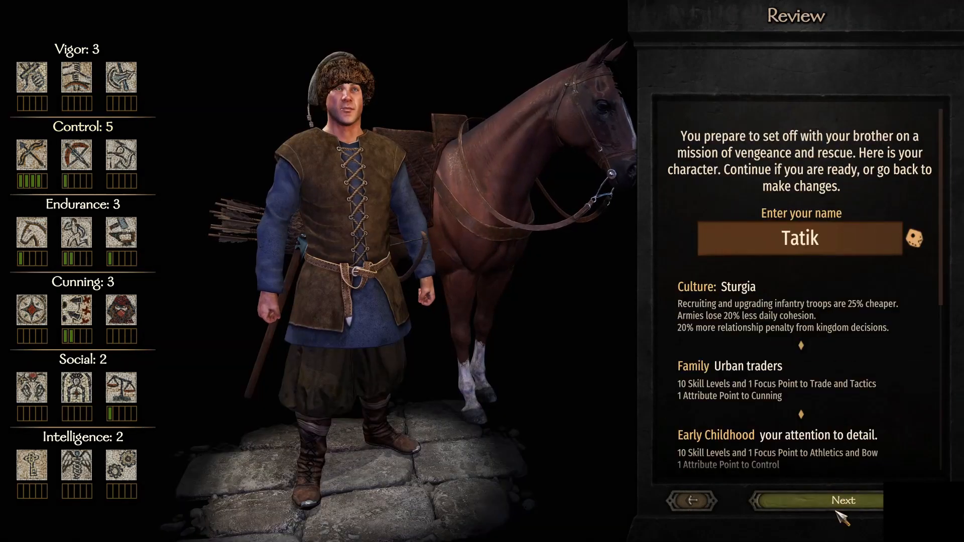
click(843, 500)
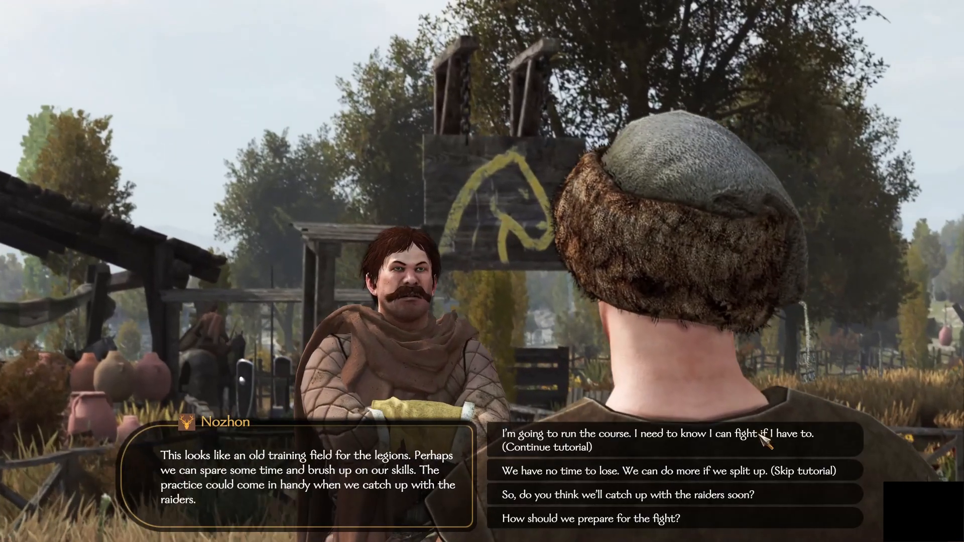
Answer the brother's training dialogue and confirm Boranoving as the family name
click(654, 440)
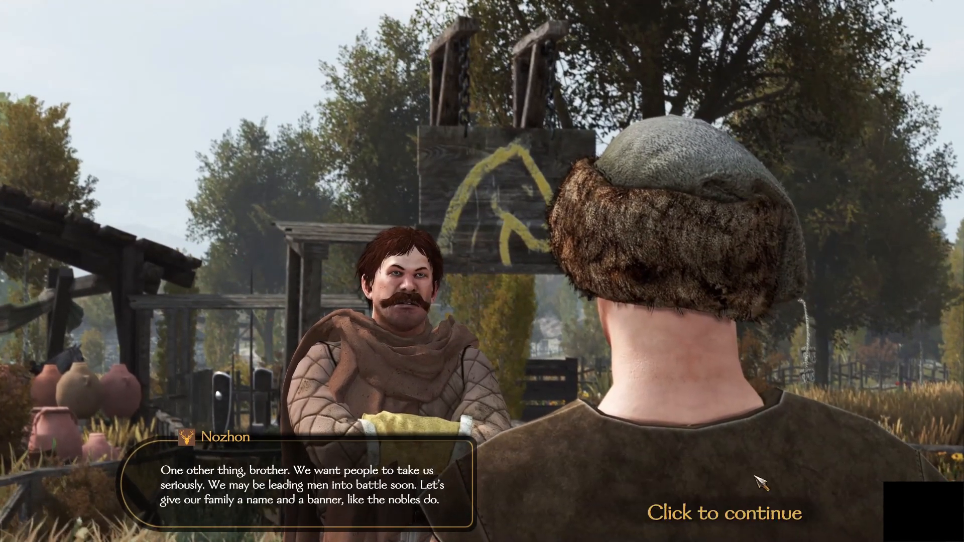
click(725, 511)
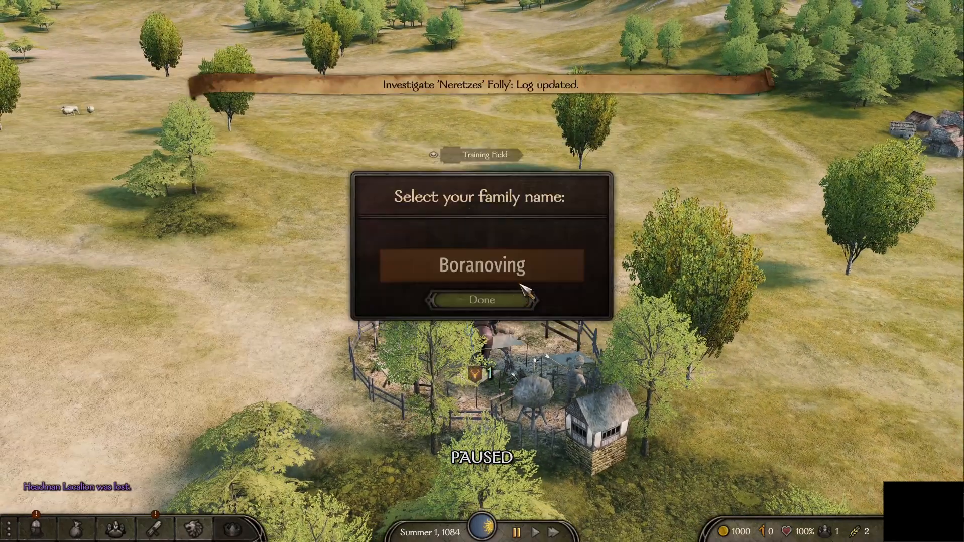
click(481, 300)
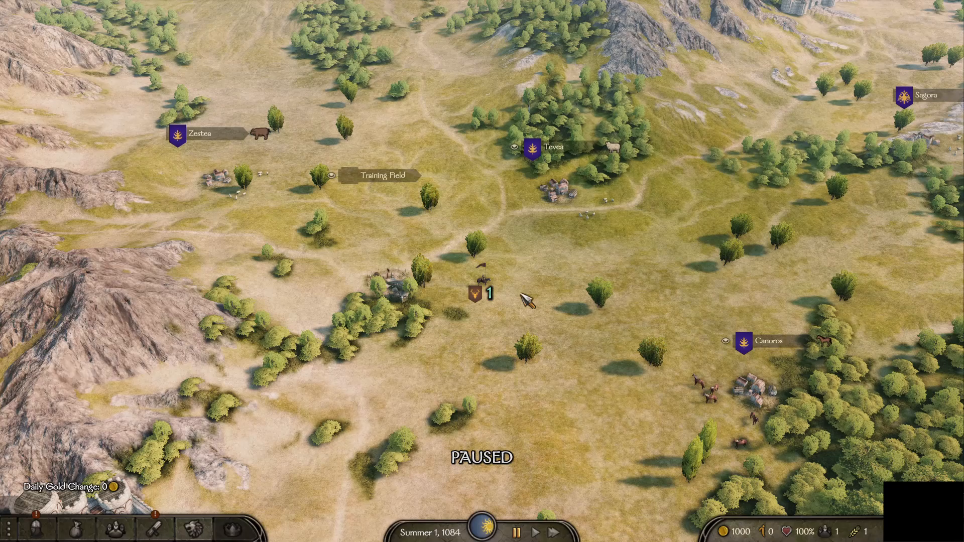
mouse_move(498, 291)
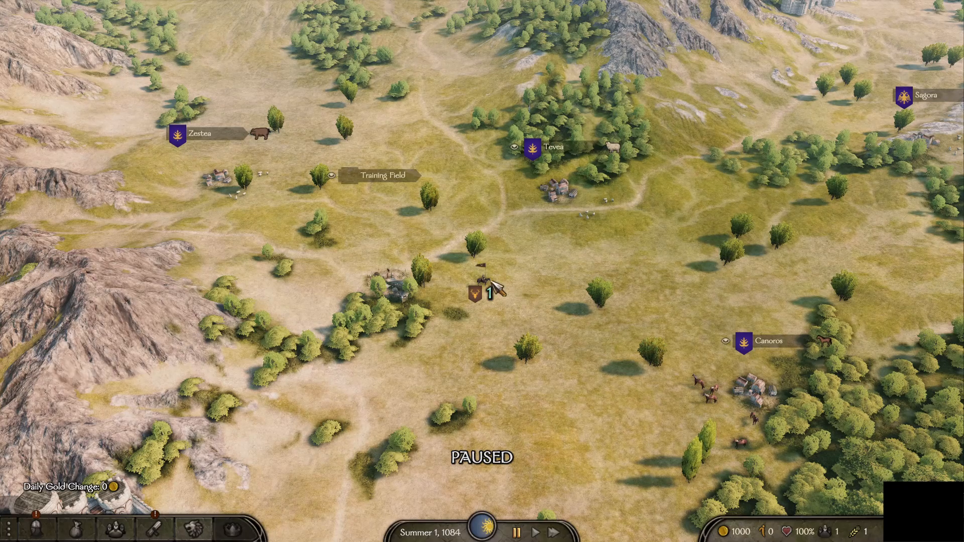